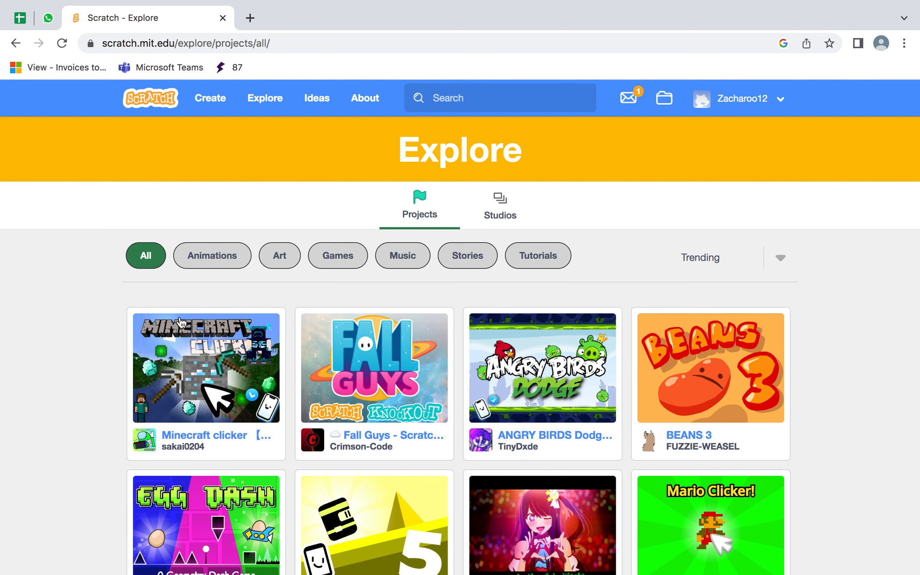
# Open the Minecraft clicker project from Explore and run it in full-screen view.
pyautogui.click(205, 368)
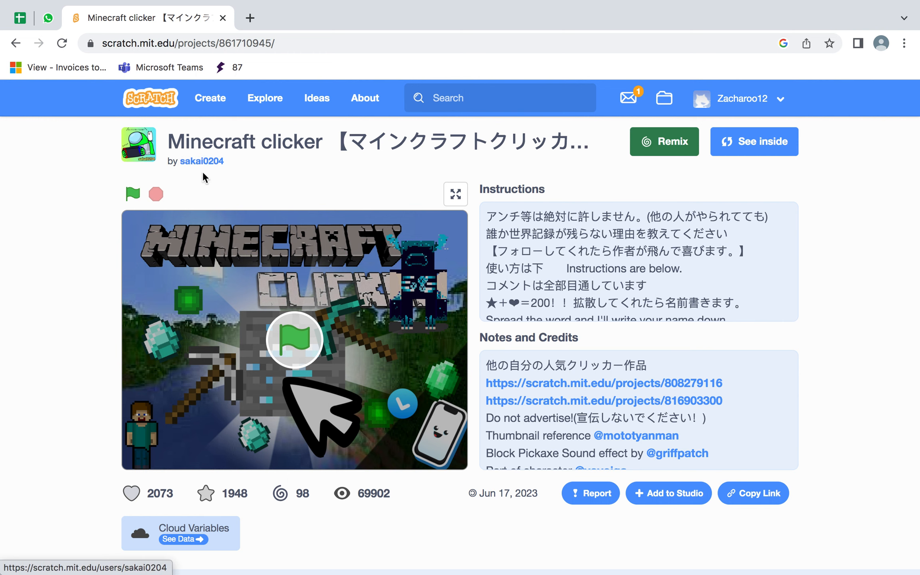
pyautogui.click(455, 194)
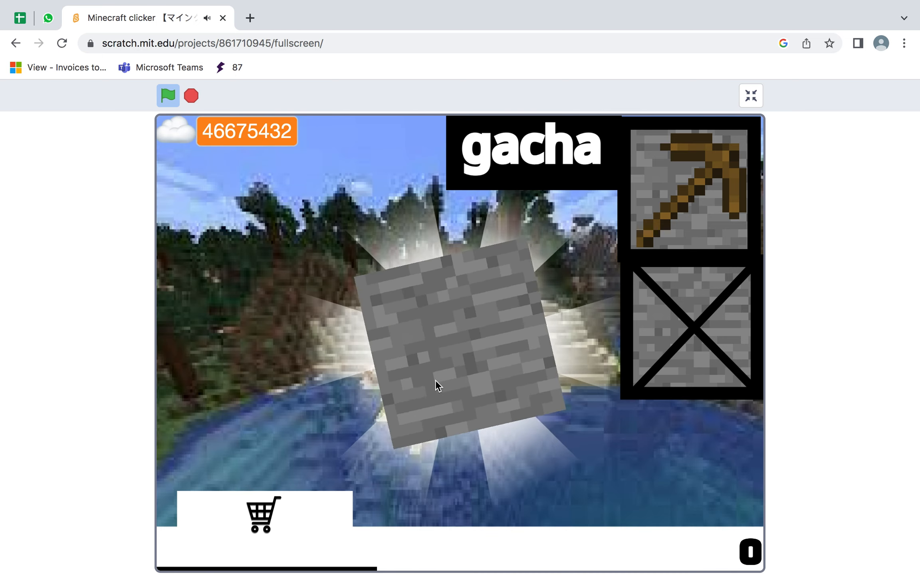
# Mine the stone block up to four points, open and close the shop, then return to Explore.
pyautogui.click(437, 384)
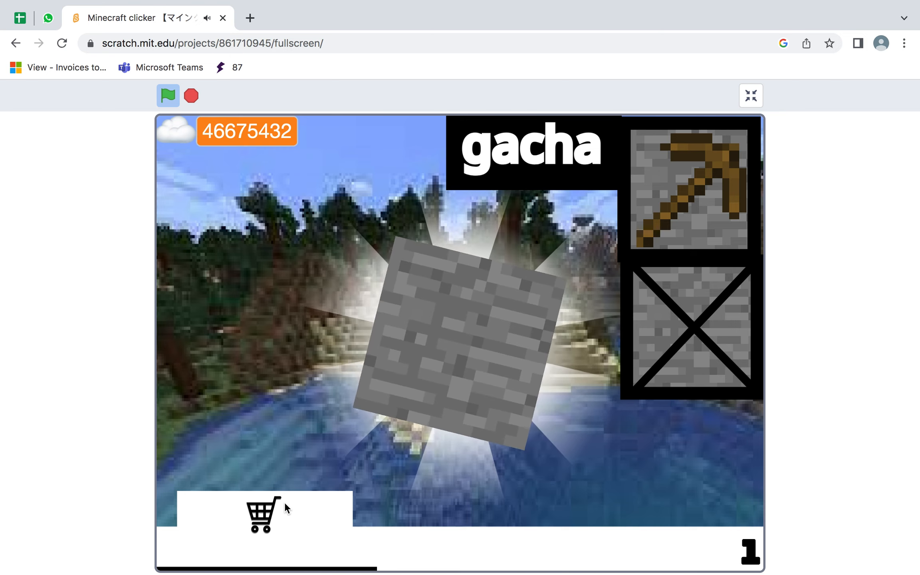
pyautogui.click(262, 515)
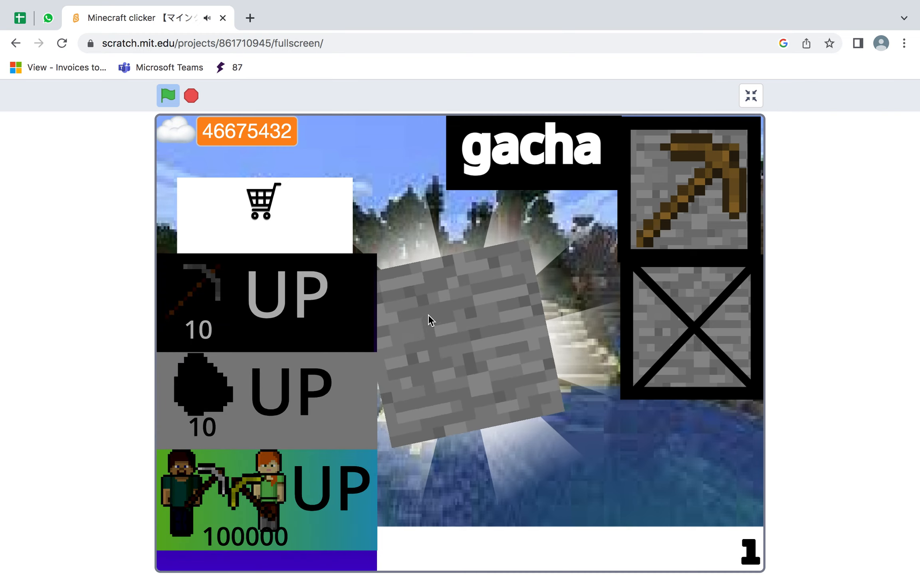
pyautogui.click(464, 328)
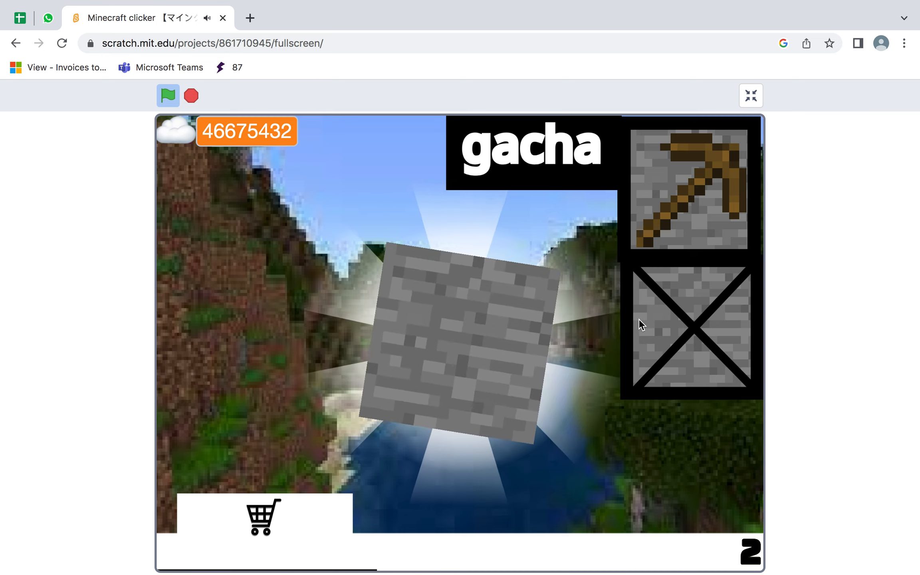
pyautogui.click(457, 340)
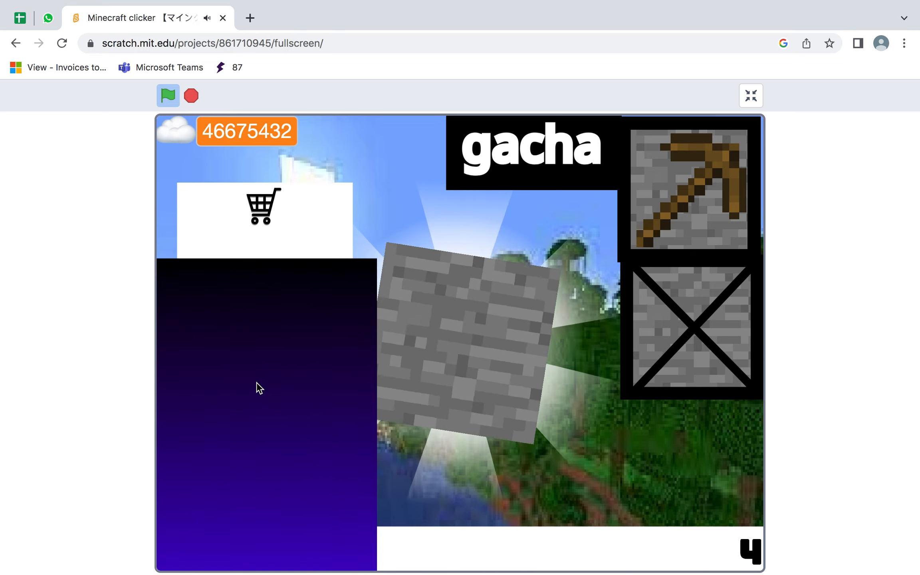
pyautogui.click(263, 206)
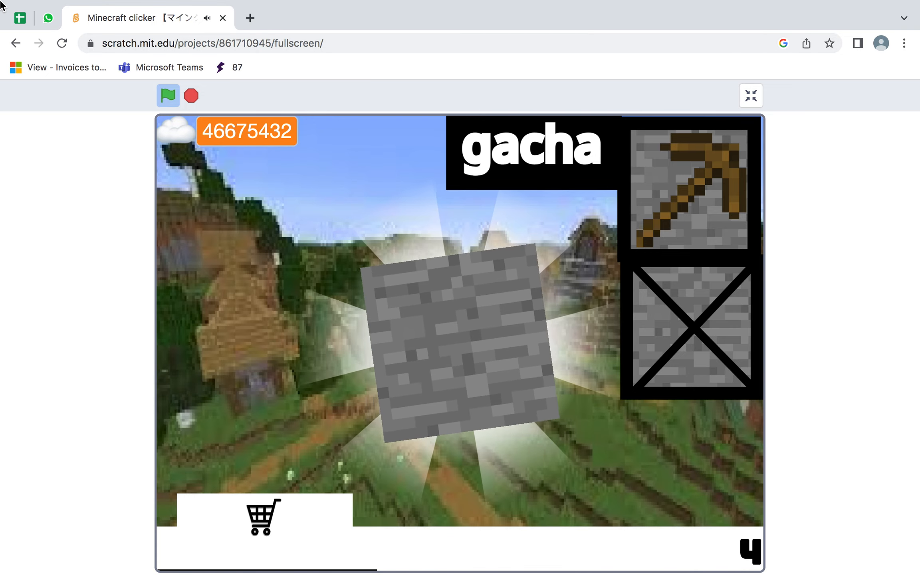
pyautogui.click(750, 95)
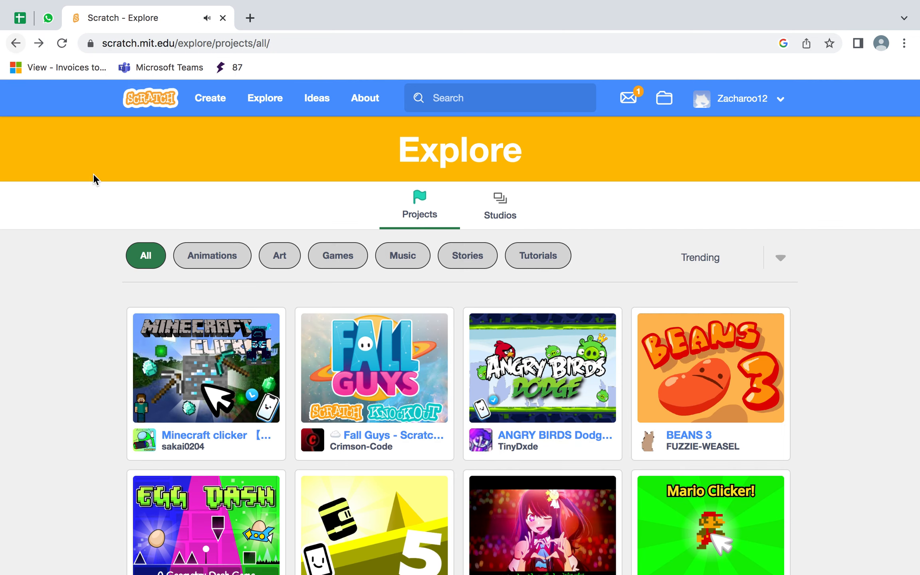
# Scroll Explore, open Geometry (Egg) Dash v1.2 and switch it to full screen.
pyautogui.scroll(-3)
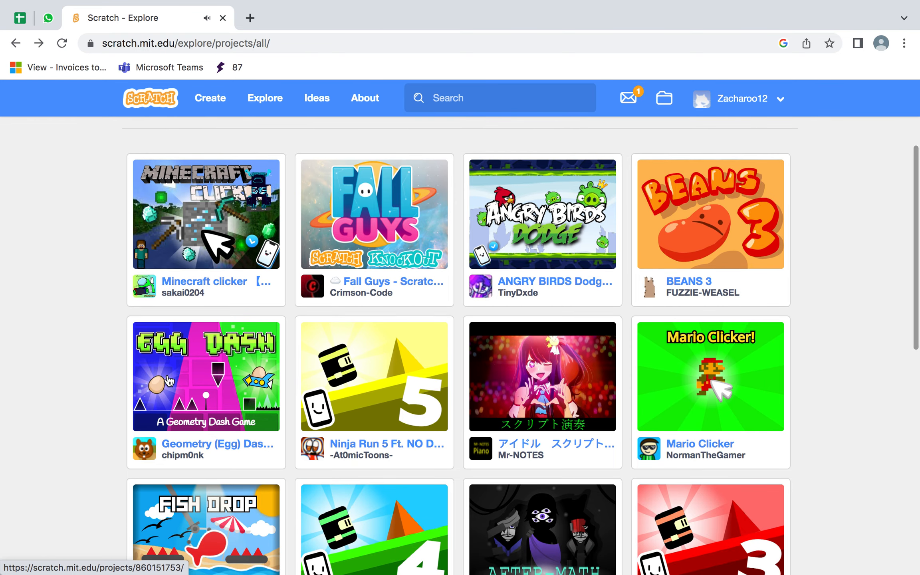
pyautogui.click(205, 376)
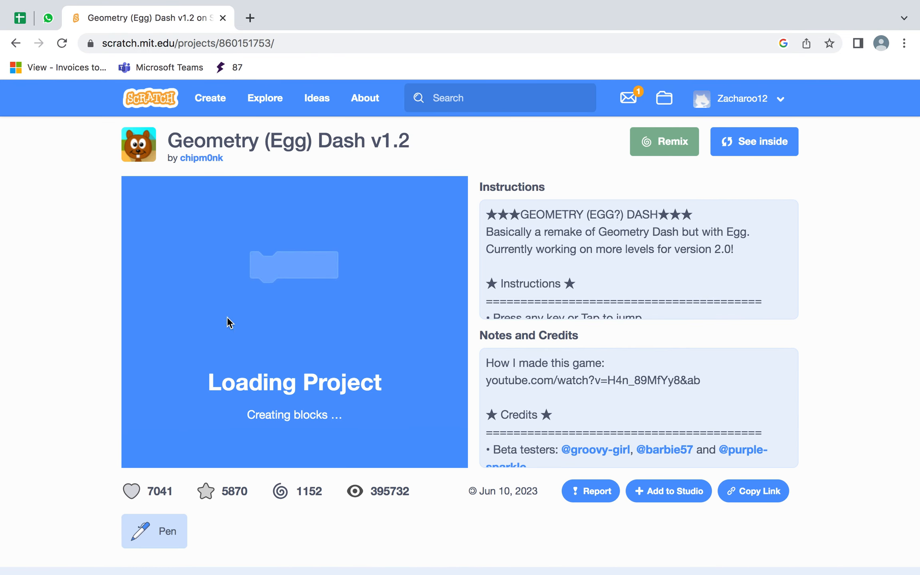
pyautogui.moveTo(472, 186)
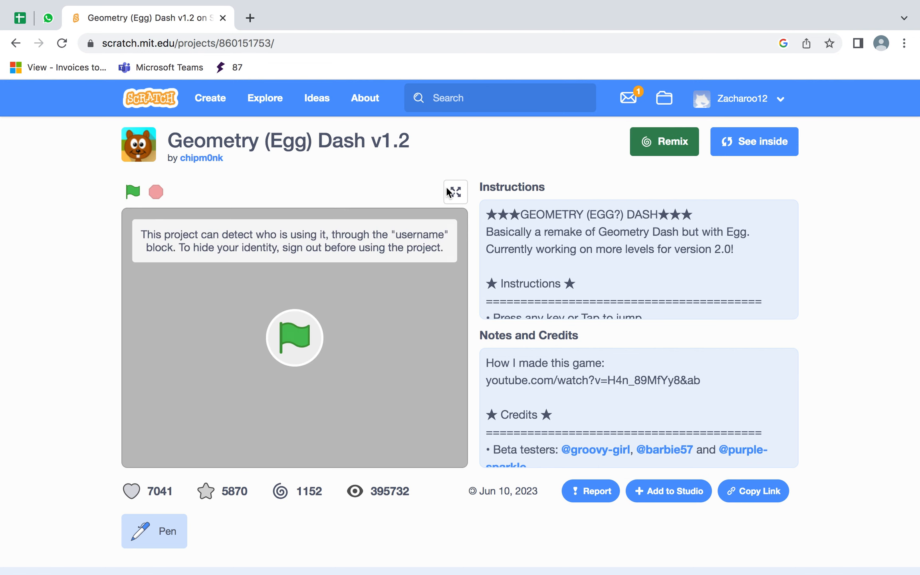
pyautogui.click(455, 191)
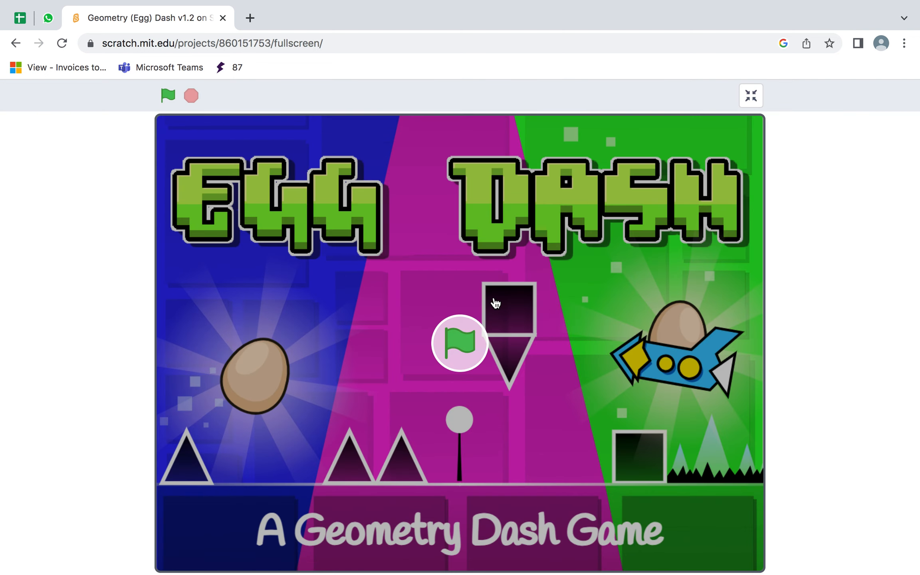
# Start Egg Dash with the green flag and play the Fight or Flight level.
pyautogui.click(167, 95)
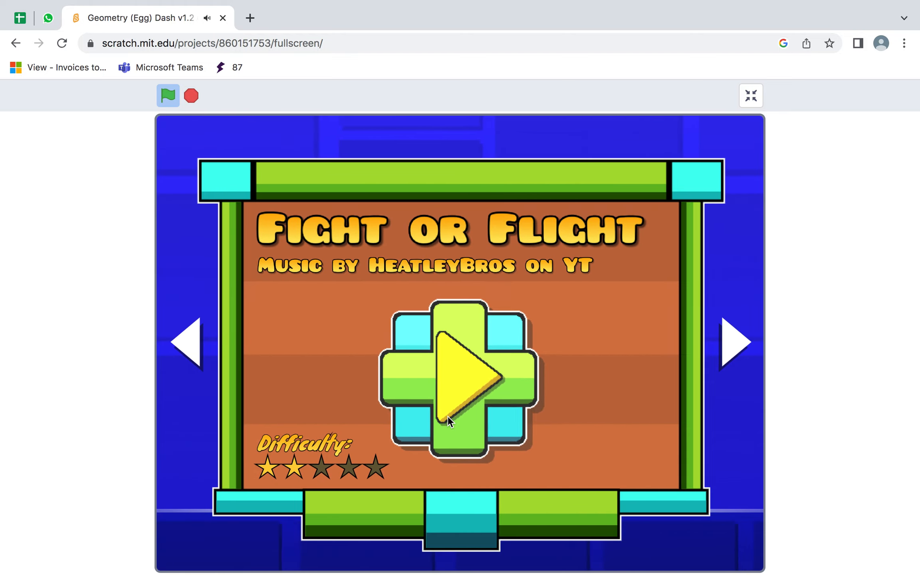
pyautogui.click(459, 375)
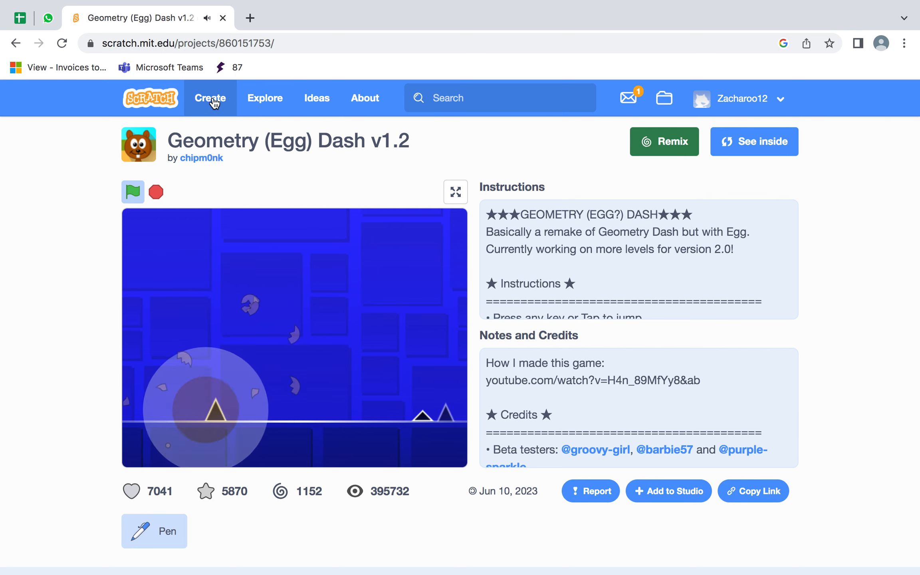
# Create a new untitled project and add Dog2 from the sprite library.
pyautogui.click(209, 97)
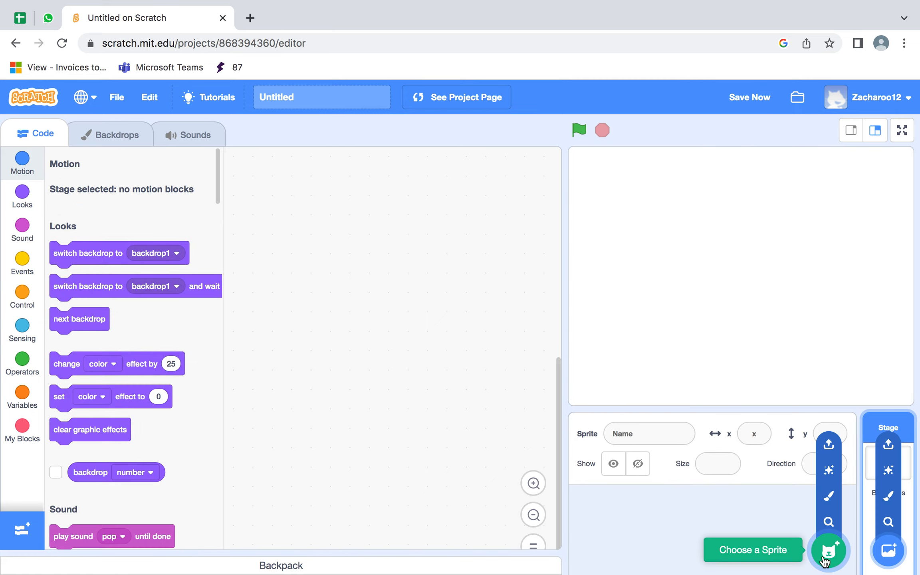
pyautogui.click(828, 550)
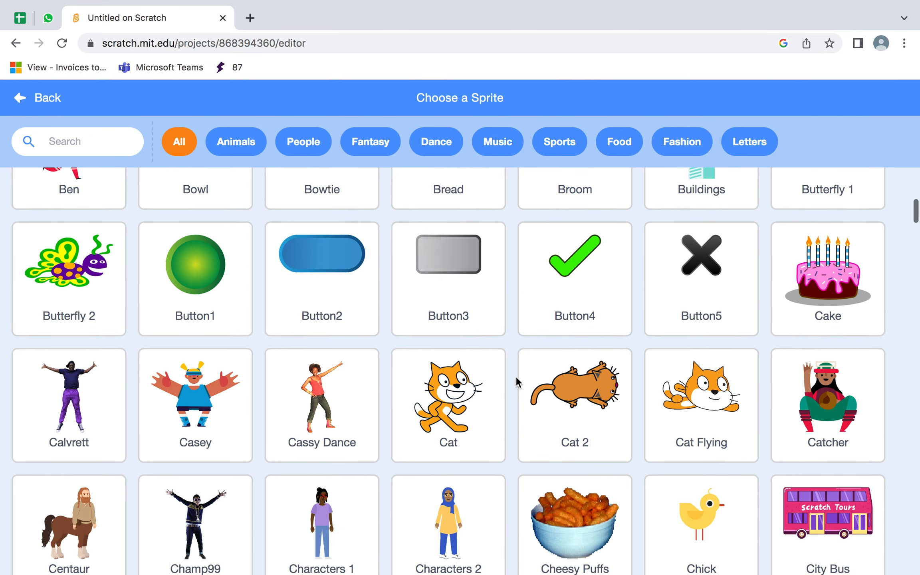
pyautogui.scroll(-3)
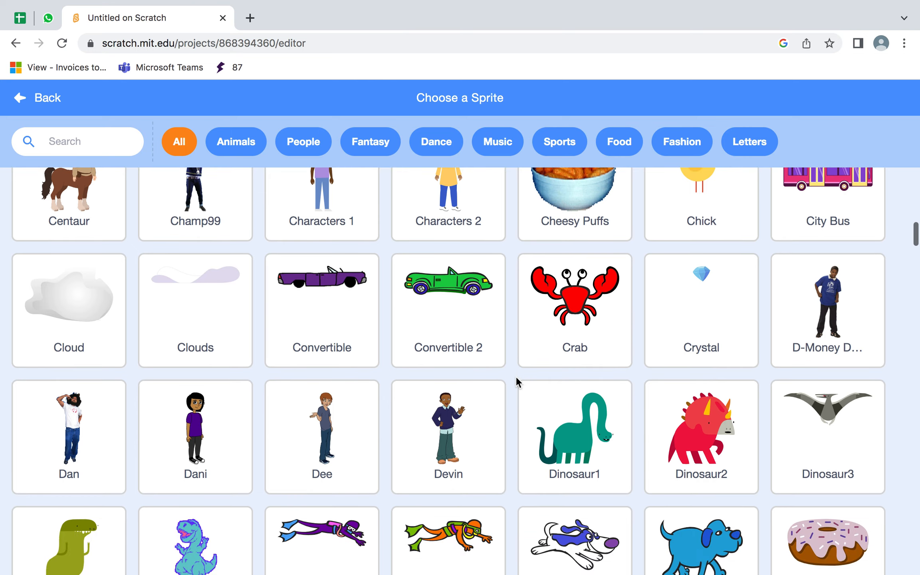
pyautogui.scroll(-3)
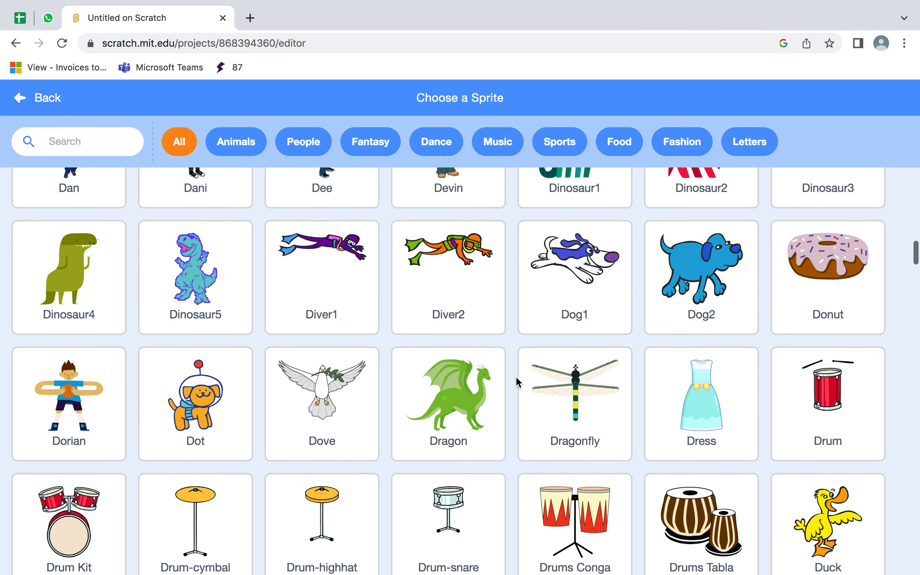
pyautogui.scroll(-3)
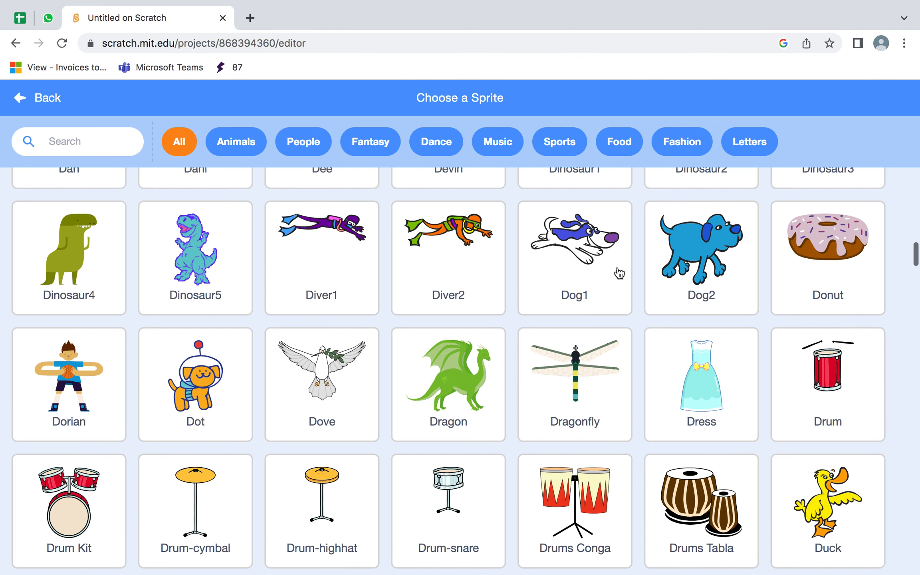
pyautogui.click(700, 257)
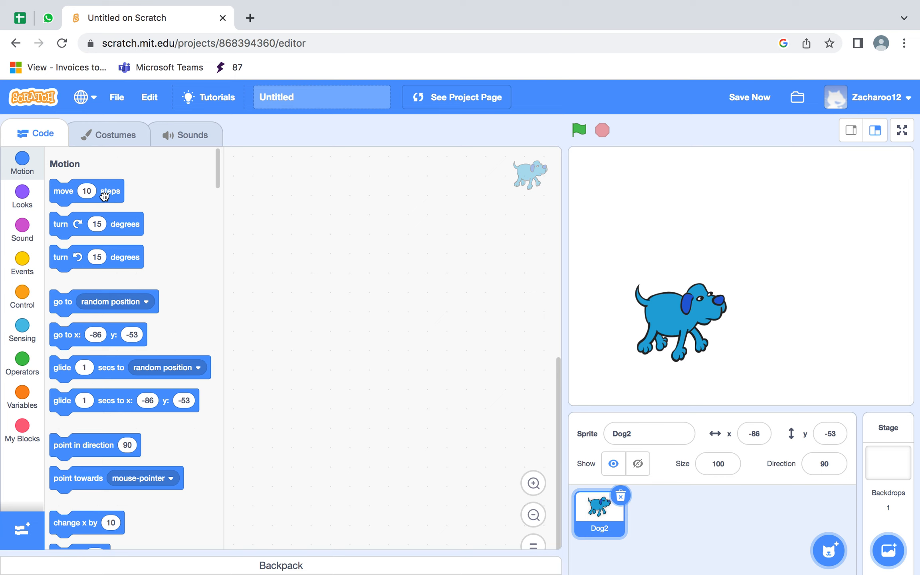
# Stack turn and move blocks for Dog2, setting the turn to 40 degrees and the move to 20 steps.
pyautogui.moveTo(86, 190); pyautogui.dragTo(283, 301)
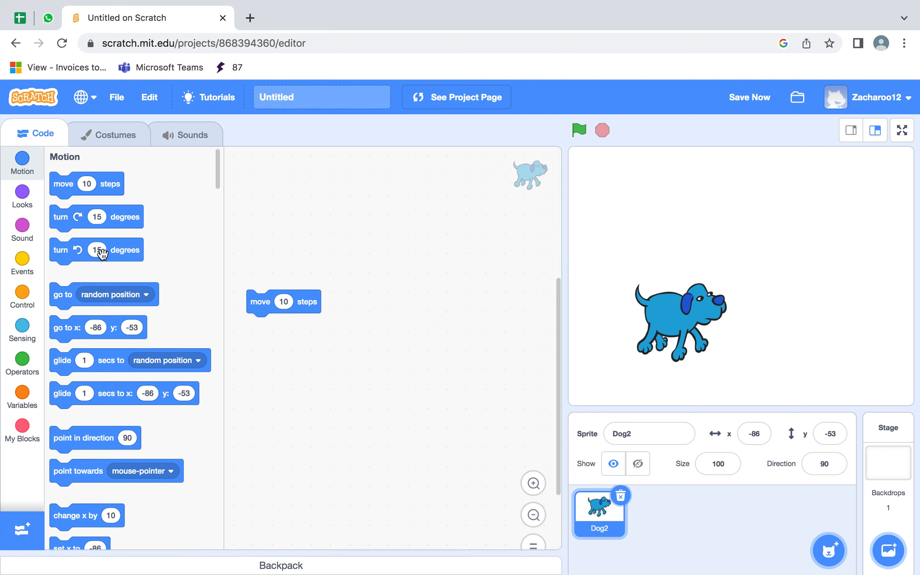
pyautogui.moveTo(96, 250); pyautogui.dragTo(262, 282)
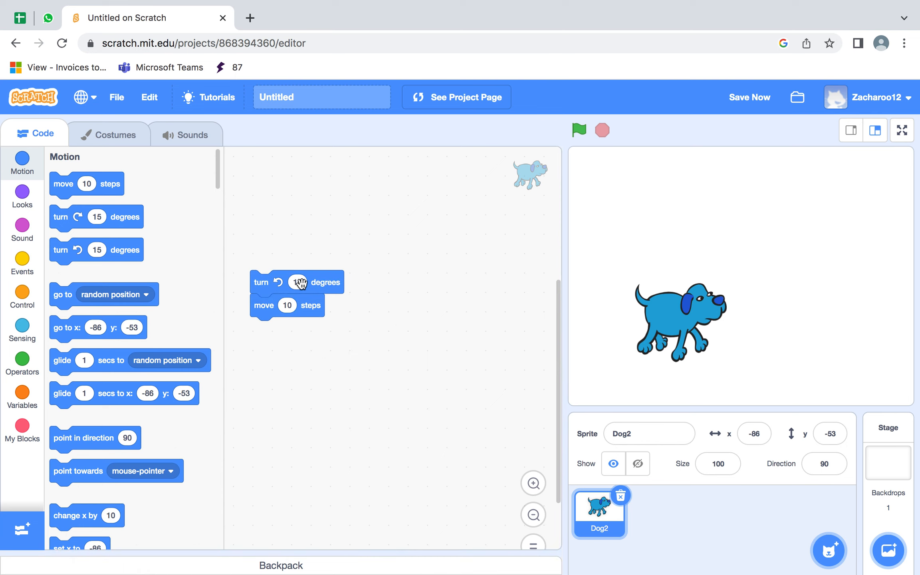
pyautogui.click(297, 283)
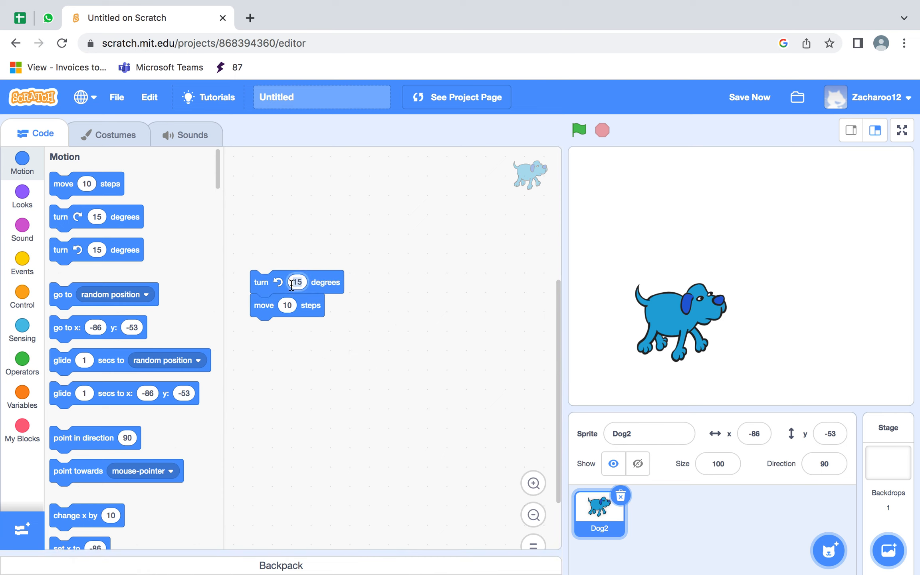
pyautogui.write('40')
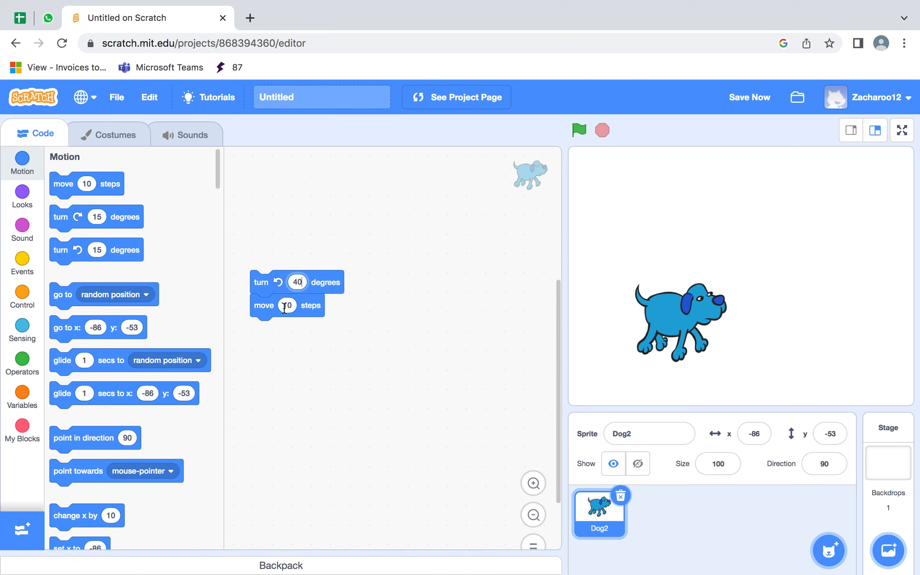
pyautogui.click(287, 305)
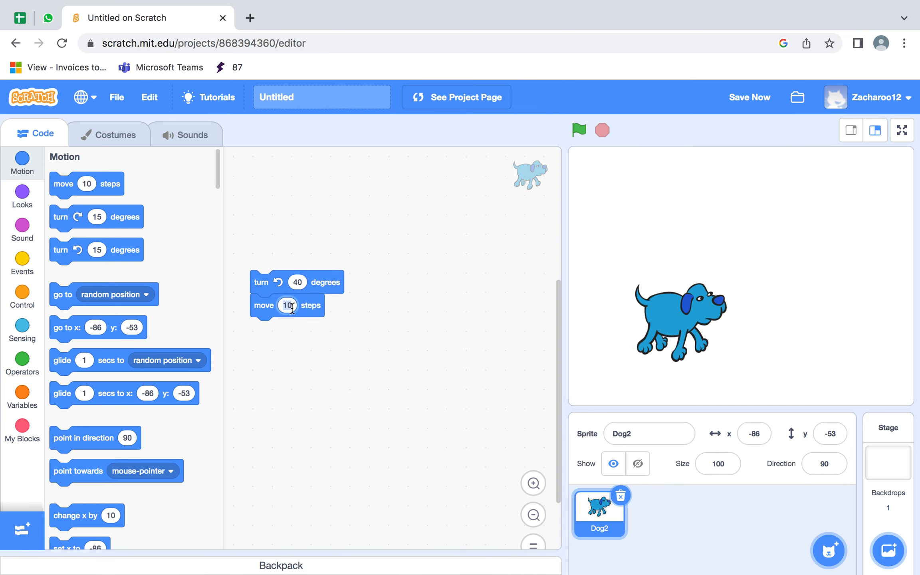
pyautogui.write('20')
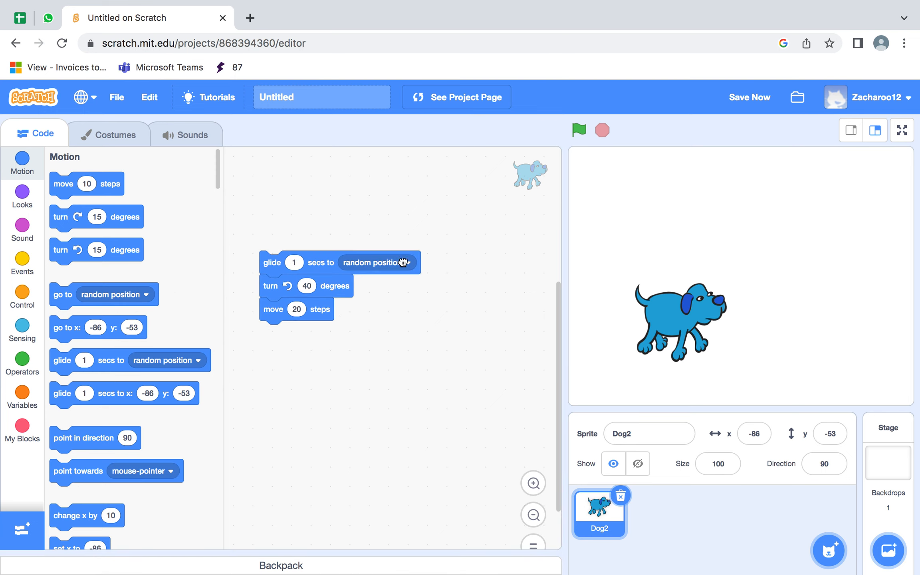
# Aim Dog2's glide at the mouse pointer and attach play sound dog1 until done below move 20 steps.
pyautogui.click(374, 262)
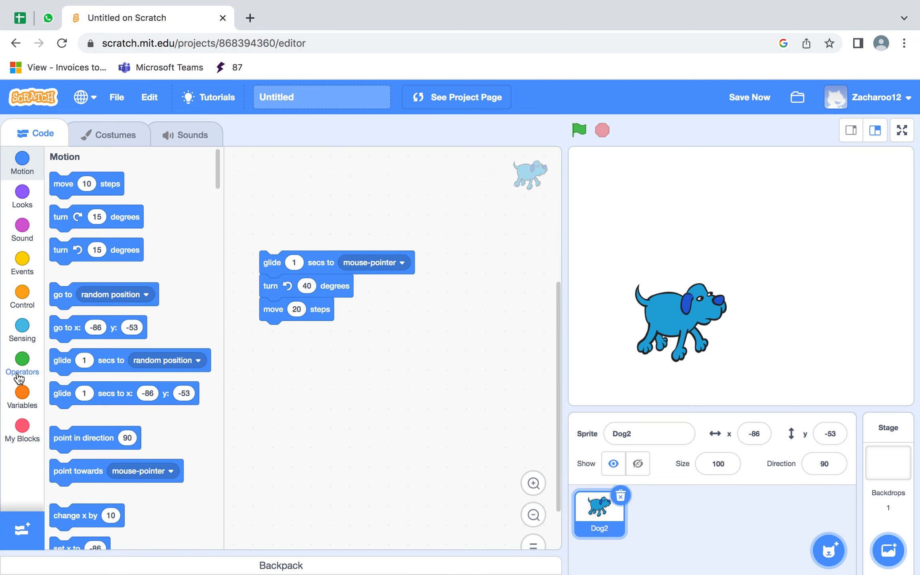
pyautogui.click(22, 364)
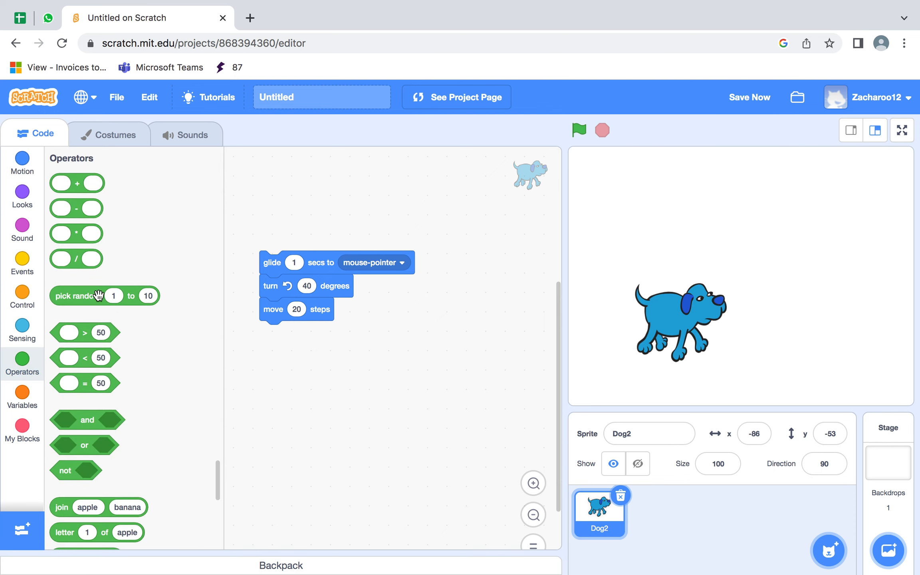
pyautogui.click(21, 393)
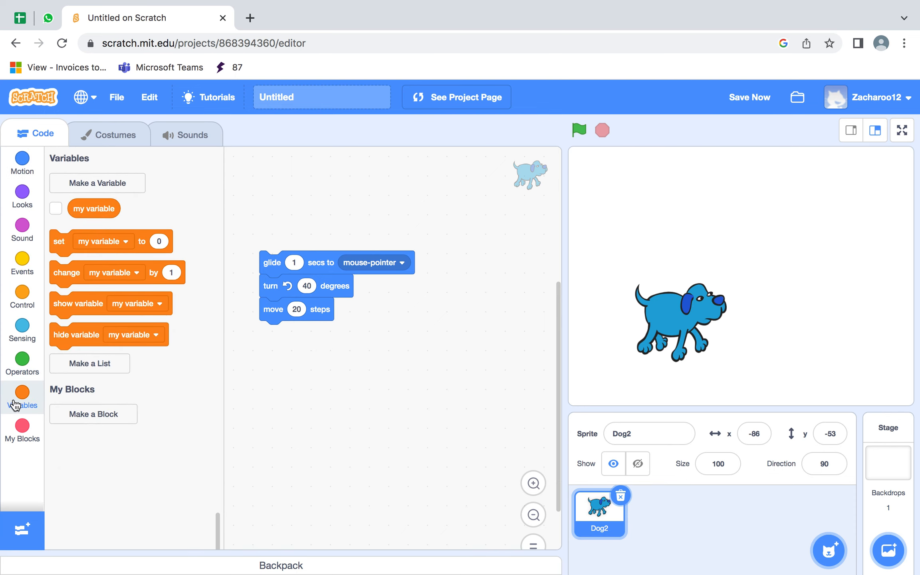
pyautogui.click(21, 293)
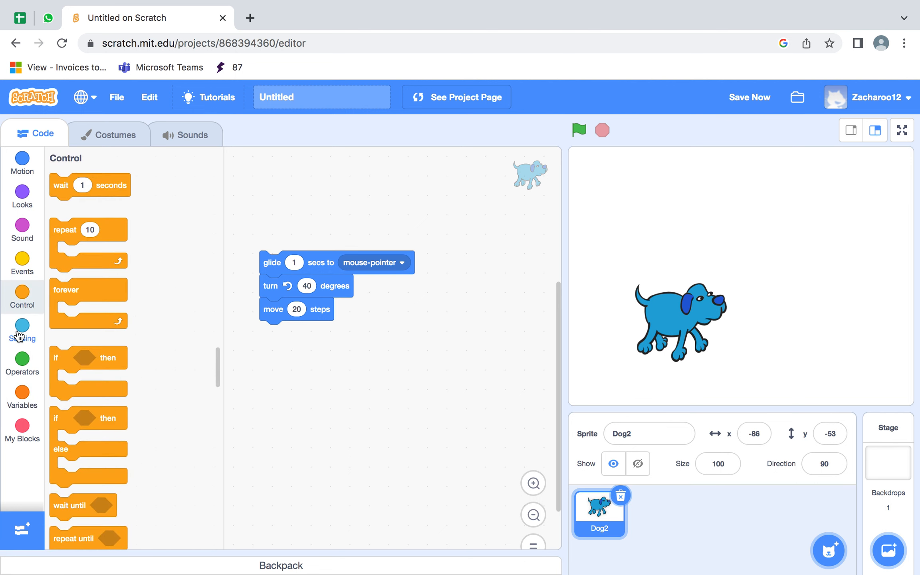
pyautogui.click(22, 329)
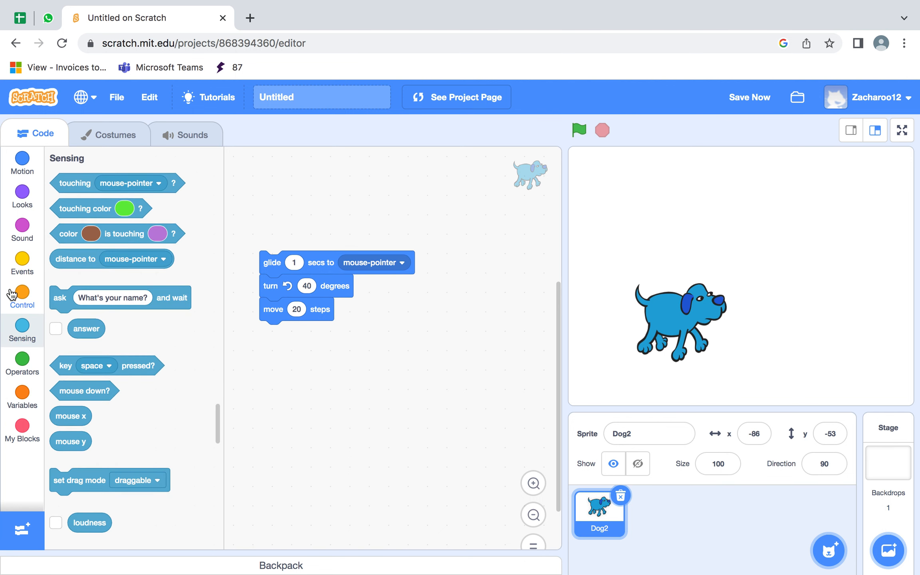
pyautogui.moveTo(67, 261)
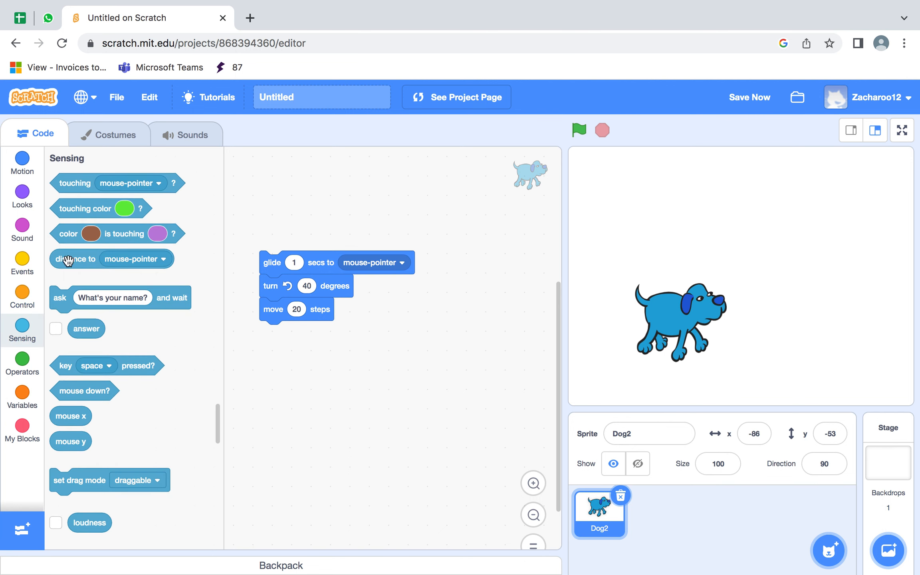
pyautogui.click(22, 229)
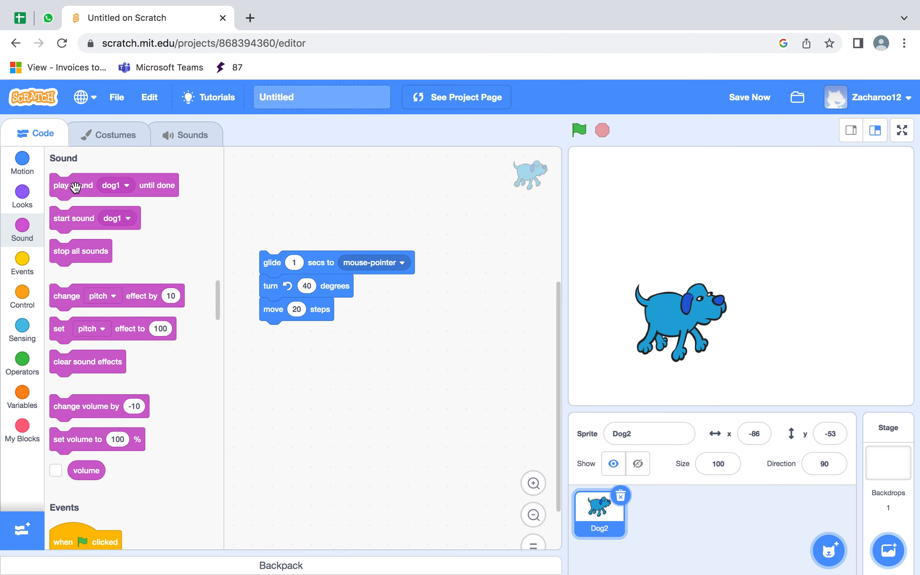
pyautogui.moveTo(74, 185); pyautogui.dragTo(166, 270)
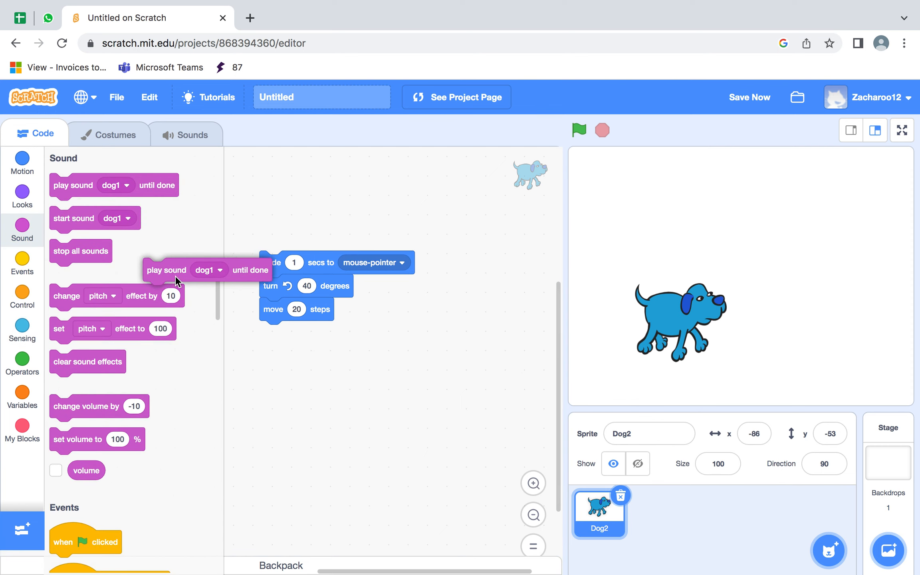
pyautogui.moveTo(166, 270); pyautogui.dragTo(283, 332)
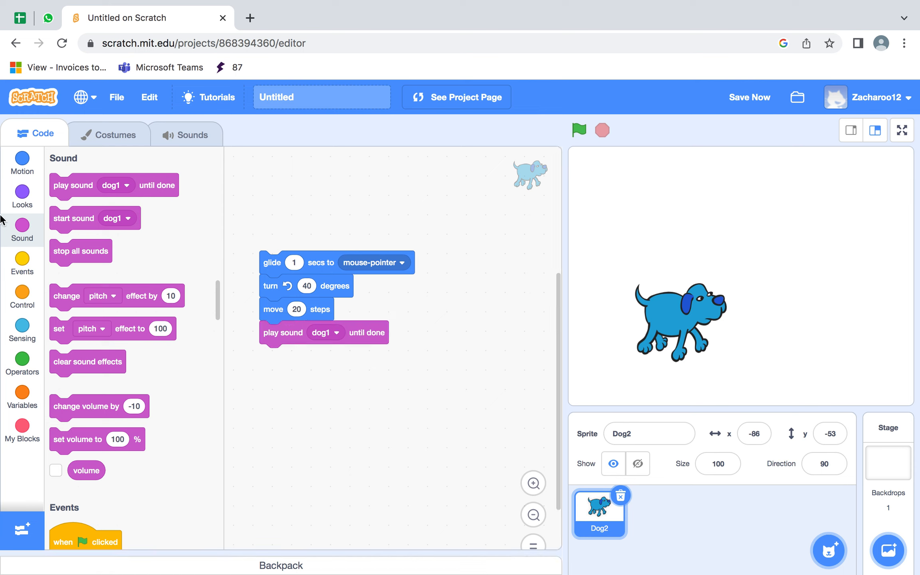
# Show the Looks category to reach the say Hello! and think Hmm... blocks.
pyautogui.click(21, 194)
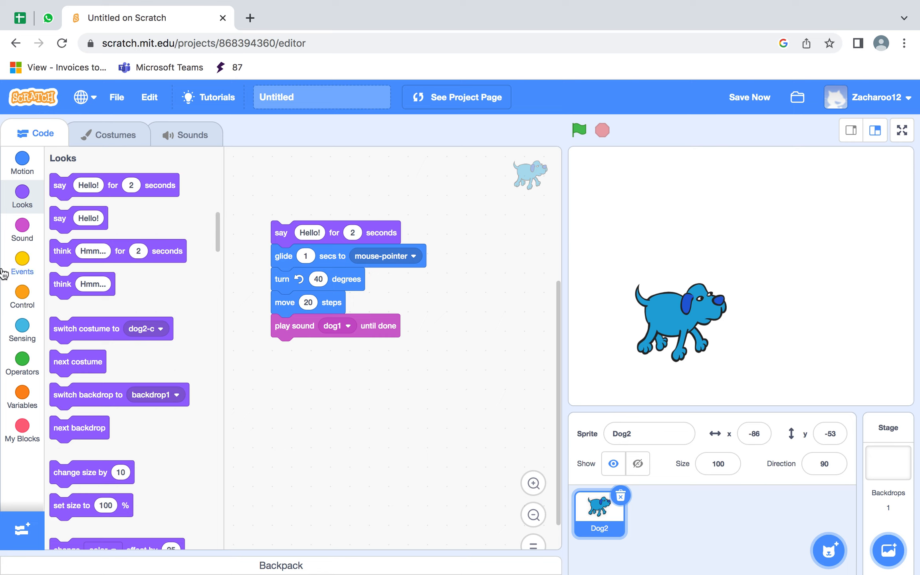
pyautogui.moveTo(49, 285)
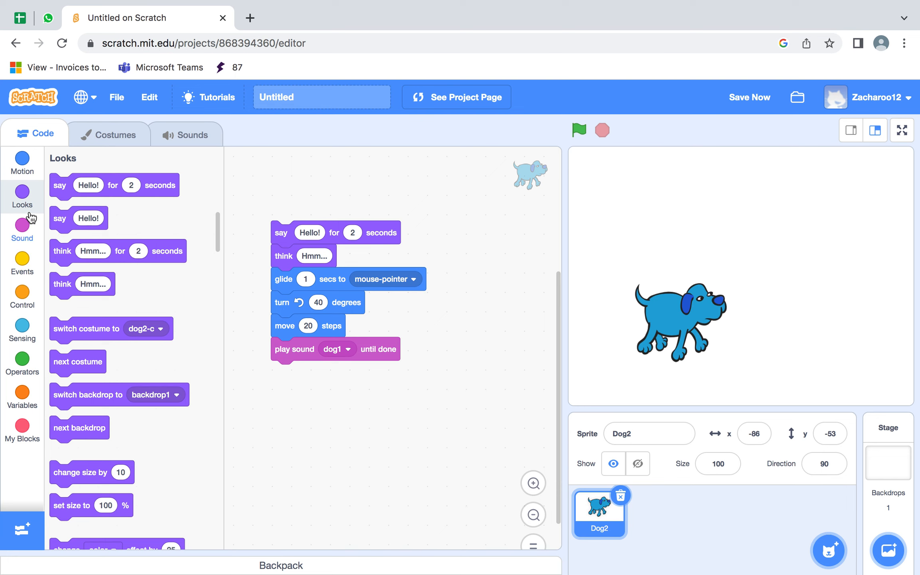
# Add a when space key pressed trigger from Events and run Dog2's script on the stage.
pyautogui.click(21, 163)
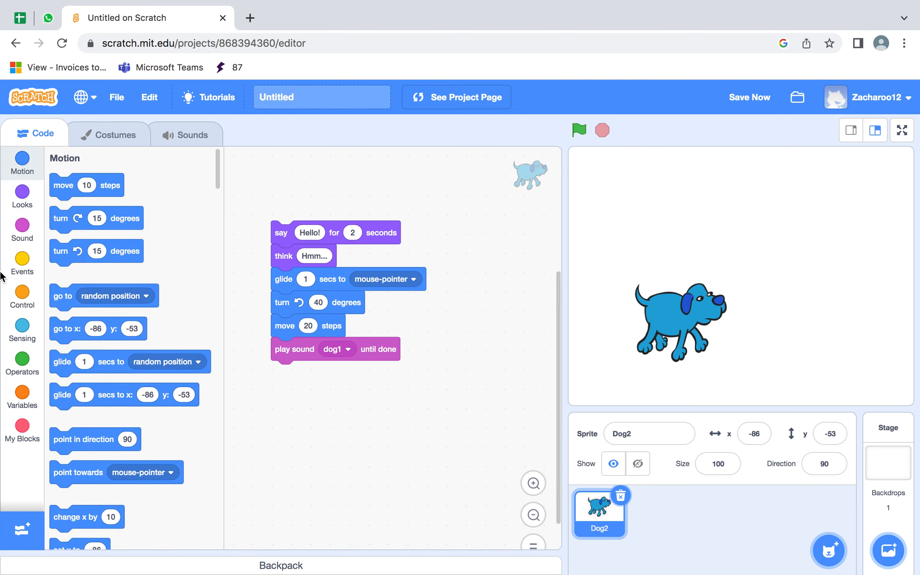
pyautogui.click(22, 264)
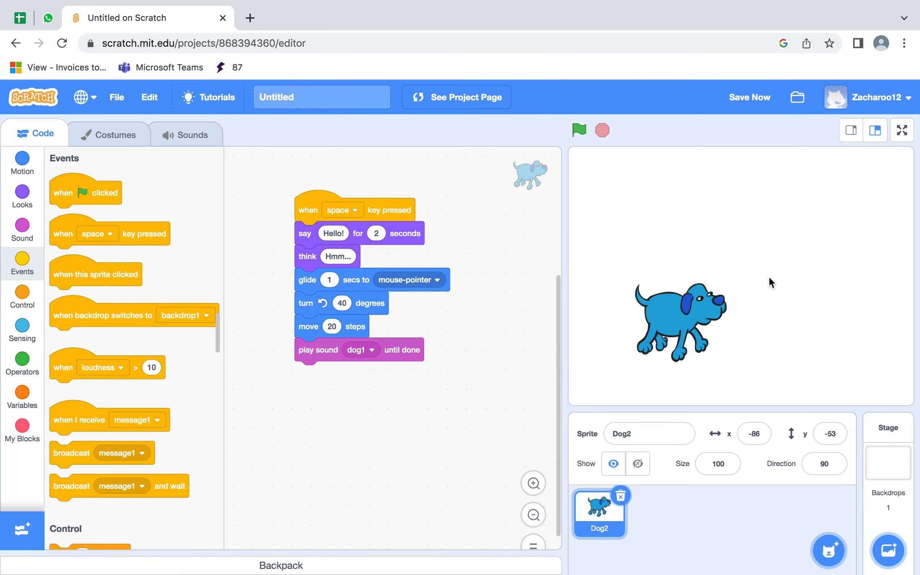
pyautogui.click(579, 130)
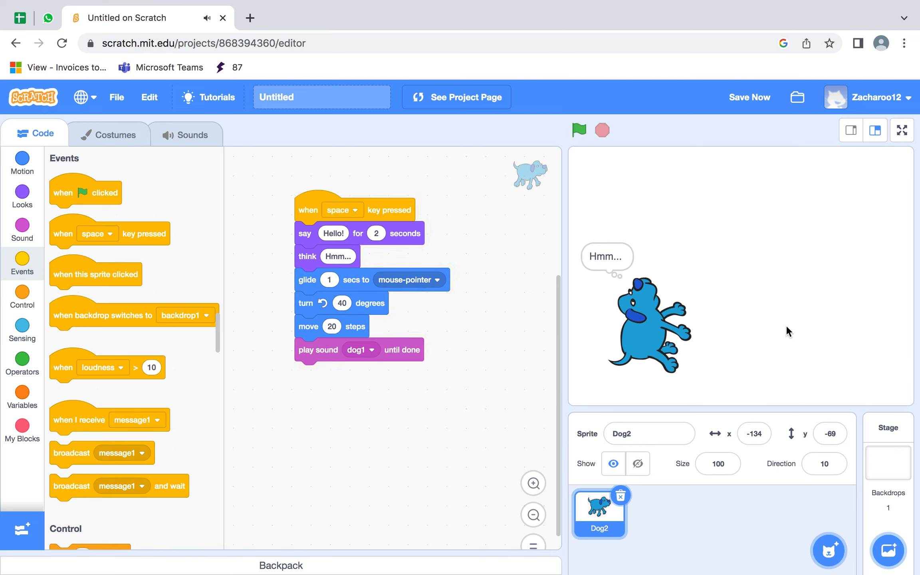
pyautogui.click(577, 129)
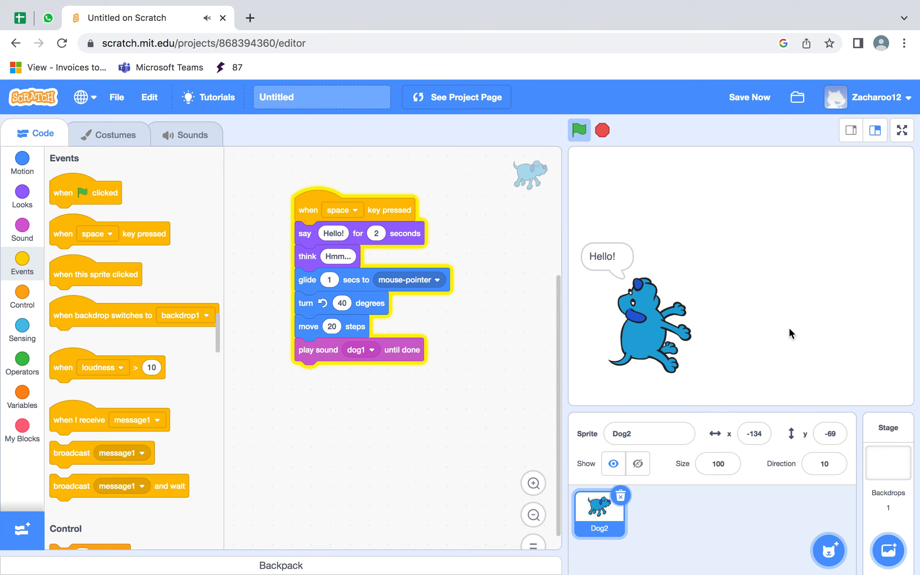
pyautogui.click(579, 130)
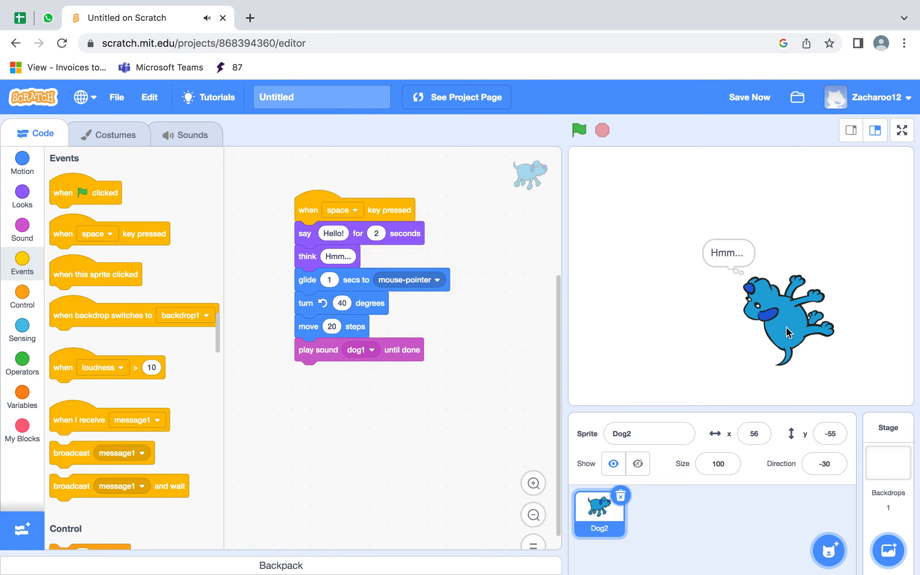
pyautogui.click(578, 130)
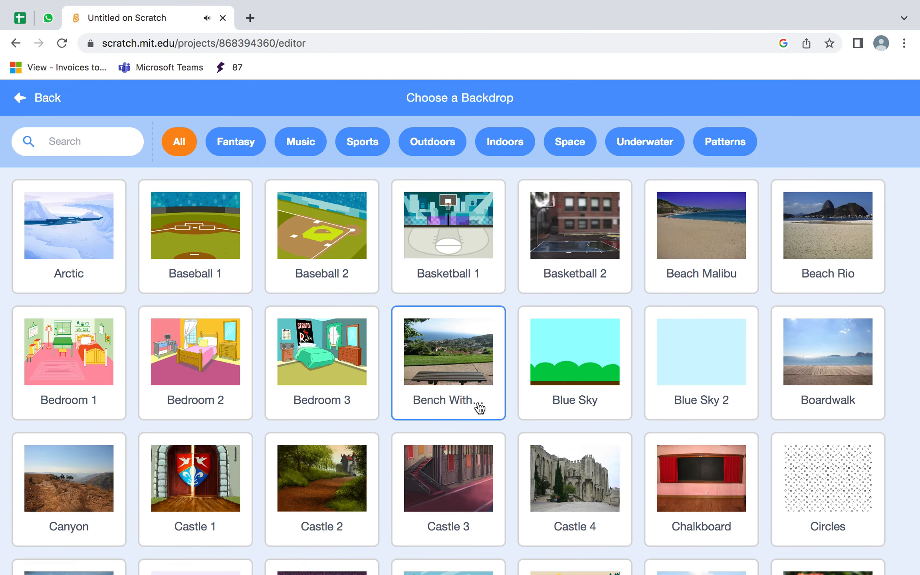
# Apply the concert-stage backdrop, rerun Dog2's script several times, then edit its x position.
pyautogui.scroll(-3)
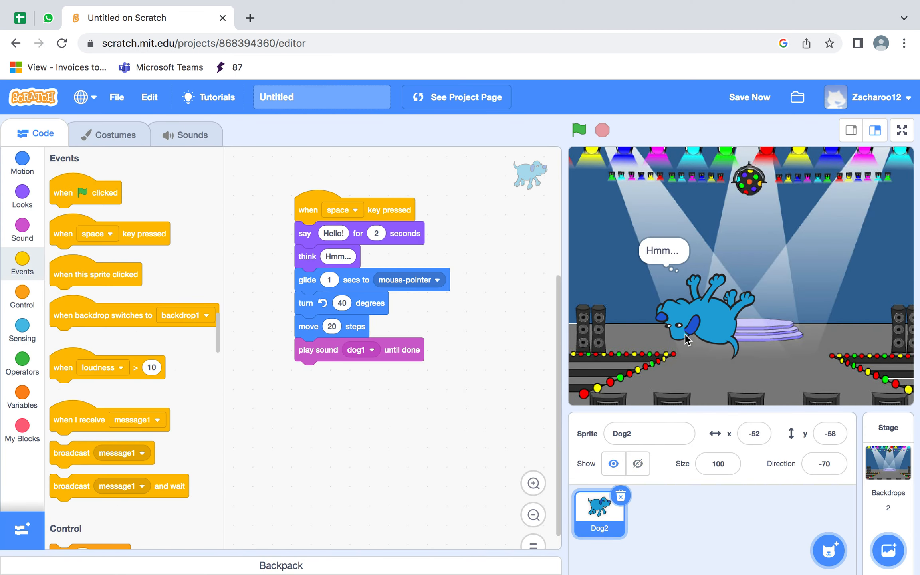
pyautogui.click(578, 130)
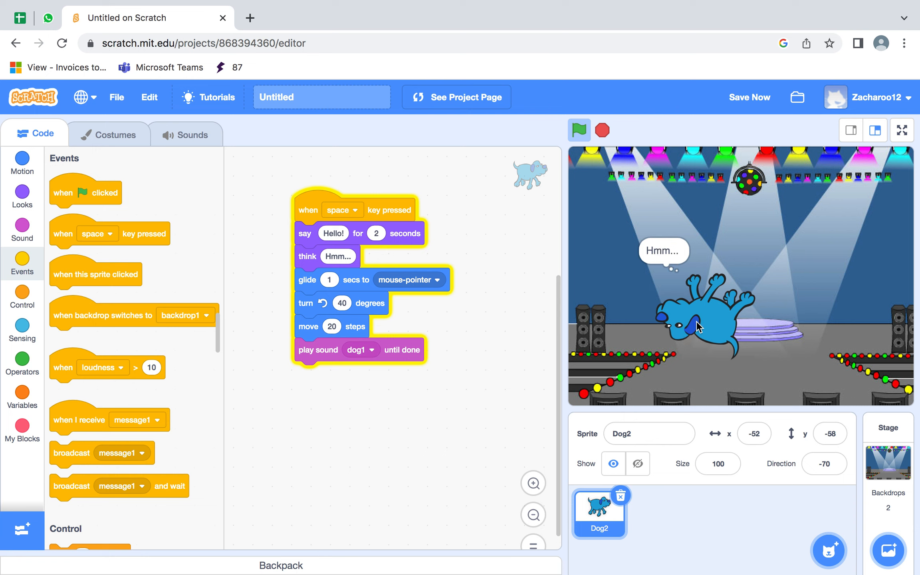
pyautogui.click(579, 130)
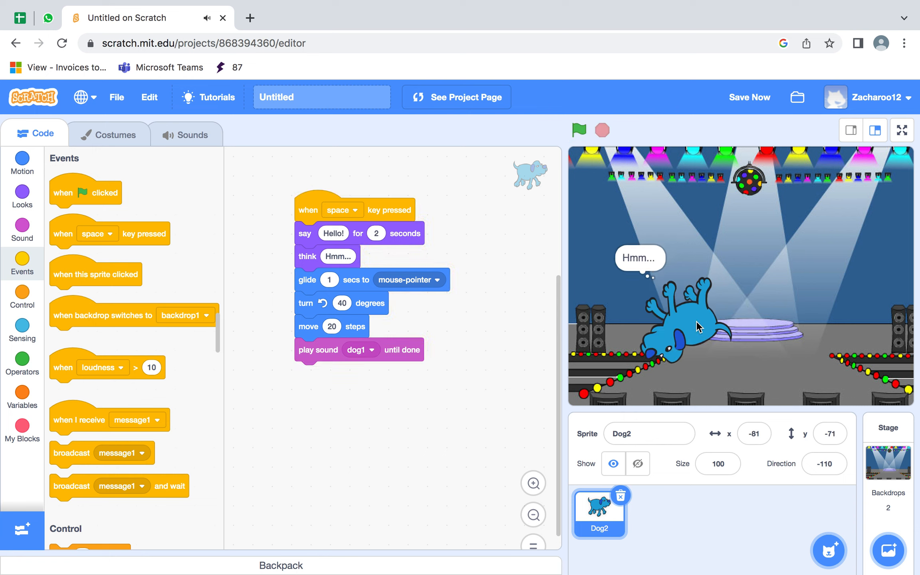
pyautogui.click(578, 130)
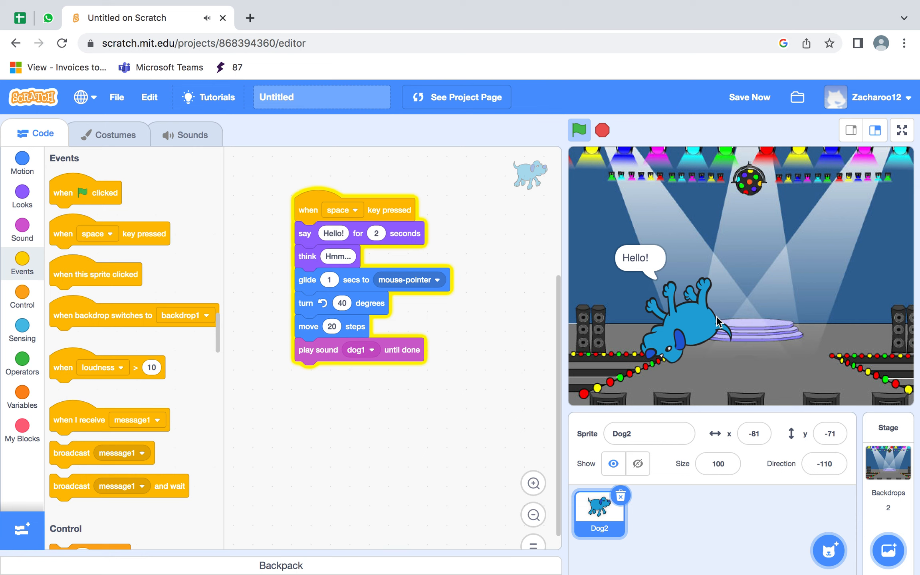
pyautogui.click(578, 130)
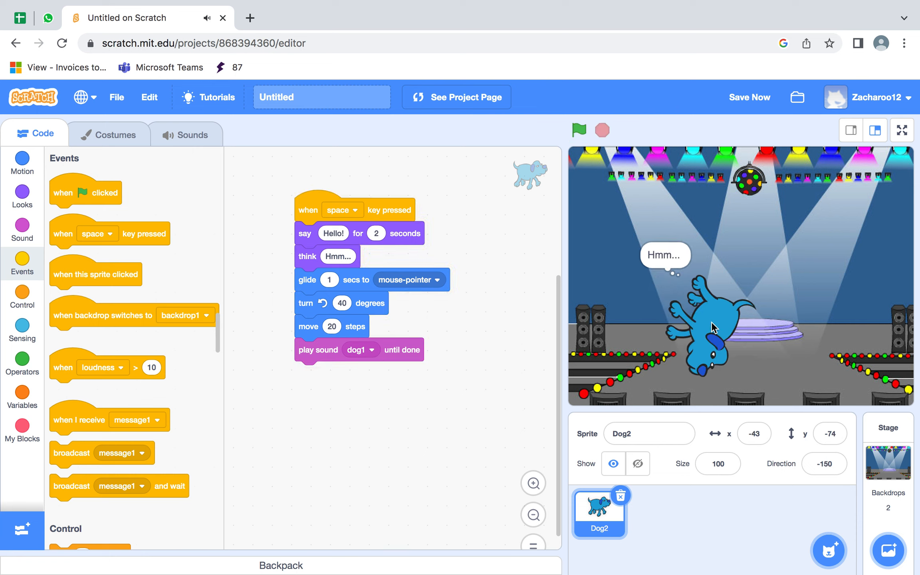
pyautogui.click(577, 130)
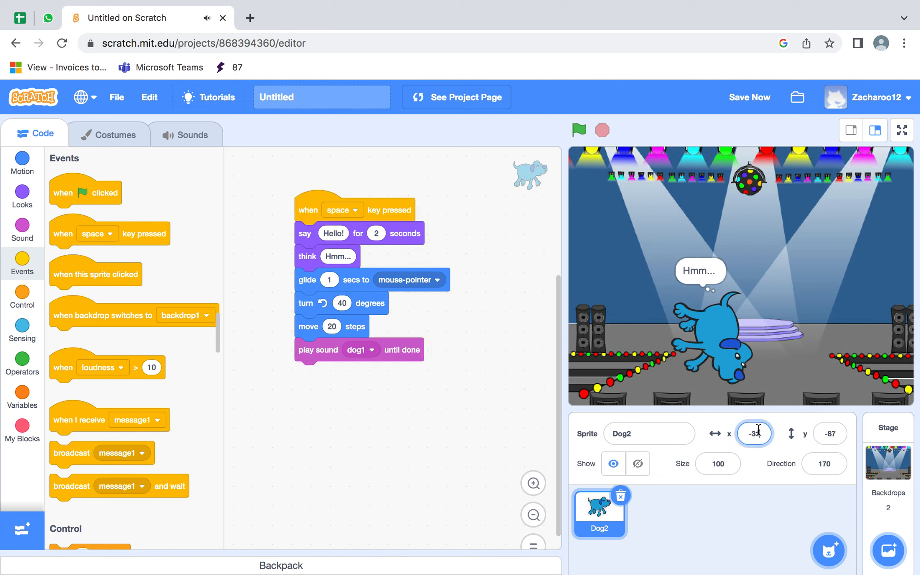
# Change Dog2's x position from -310 to 10 in the sprite info pane.
pyautogui.write('-310')
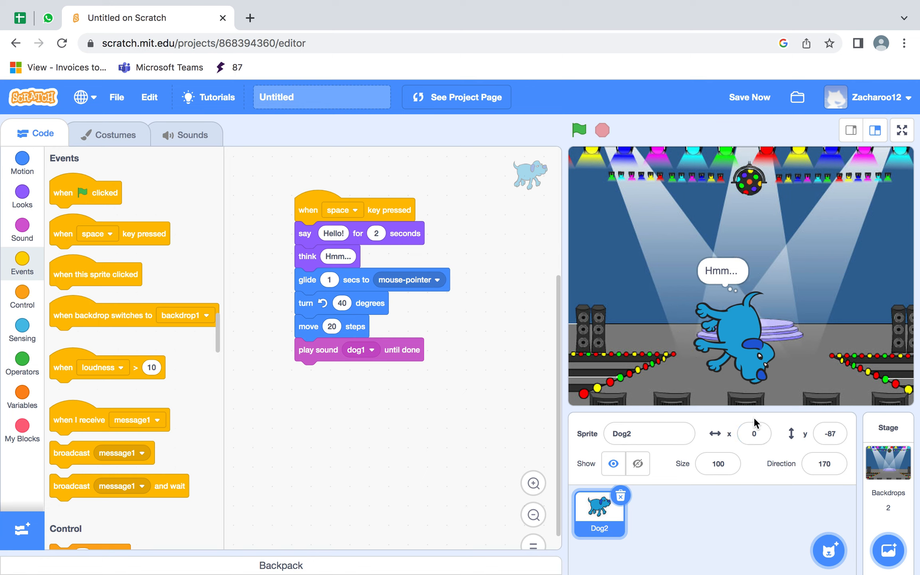
pyautogui.click(754, 433)
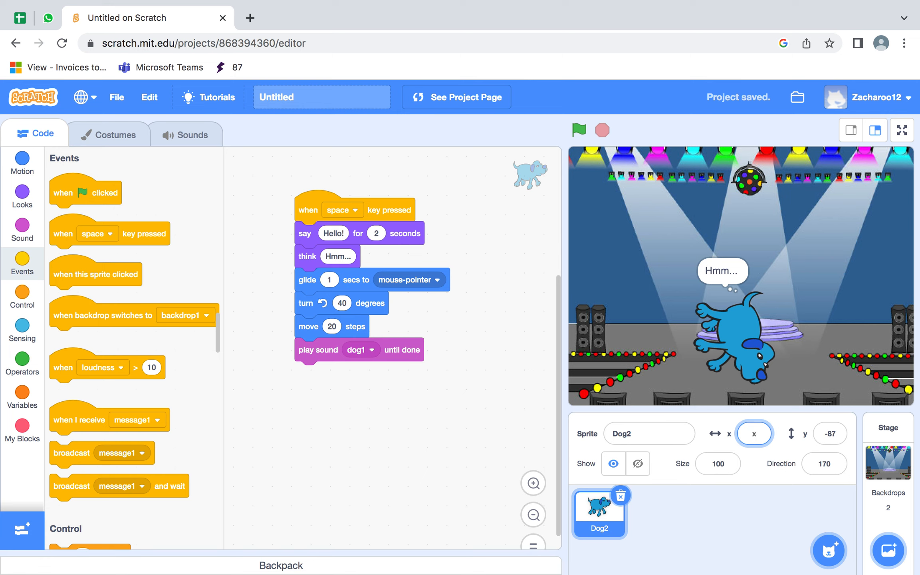
pyautogui.write('1')
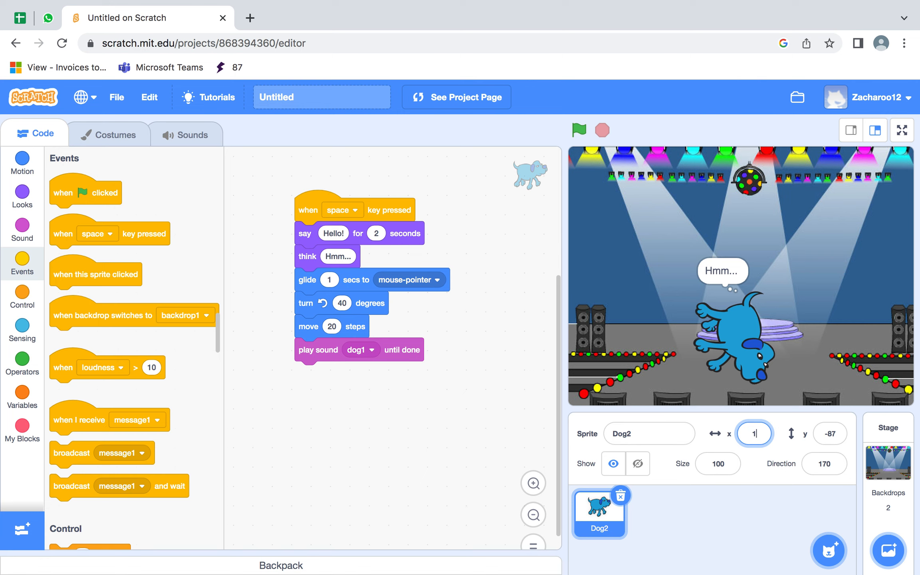
pyautogui.write('10')
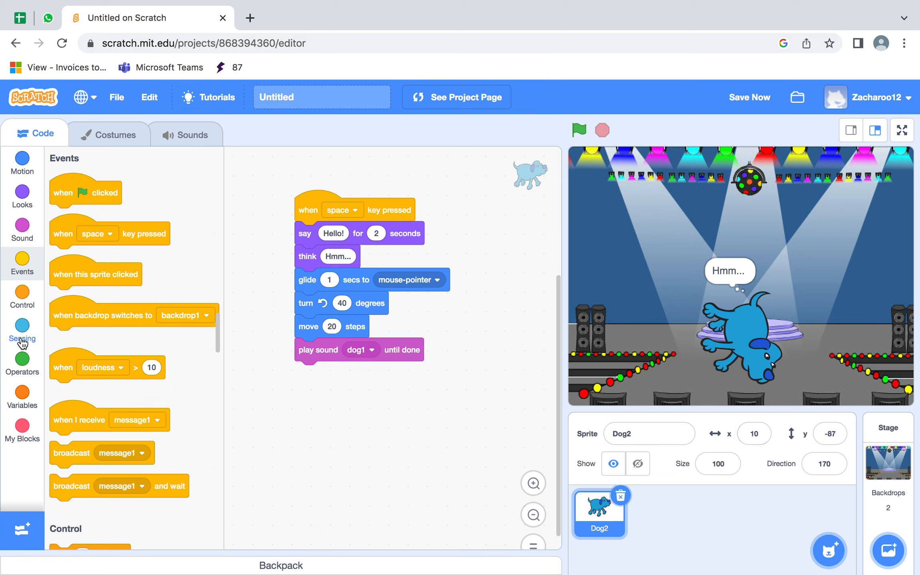
pyautogui.click(21, 330)
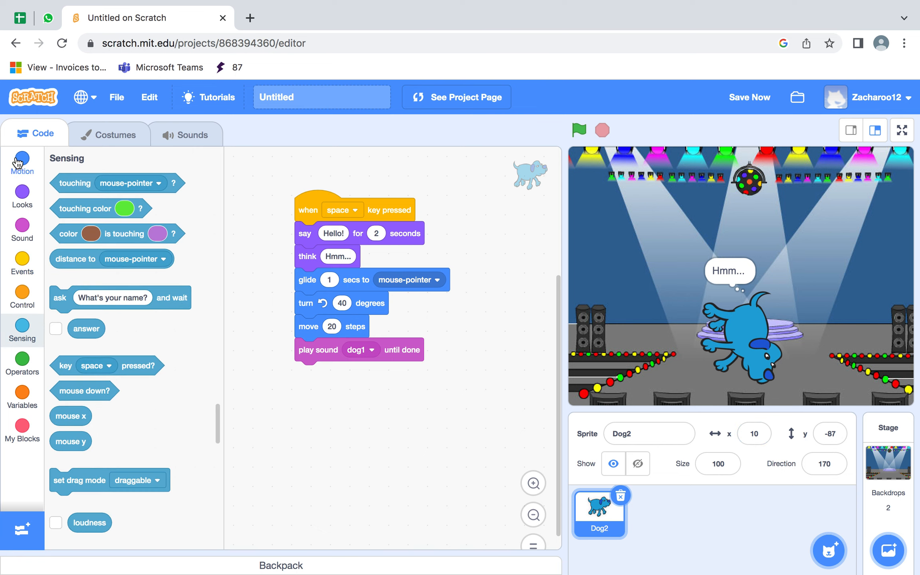
# Pick Cat Flying from the Choose a Sprite library to add it to the project.
pyautogui.click(22, 163)
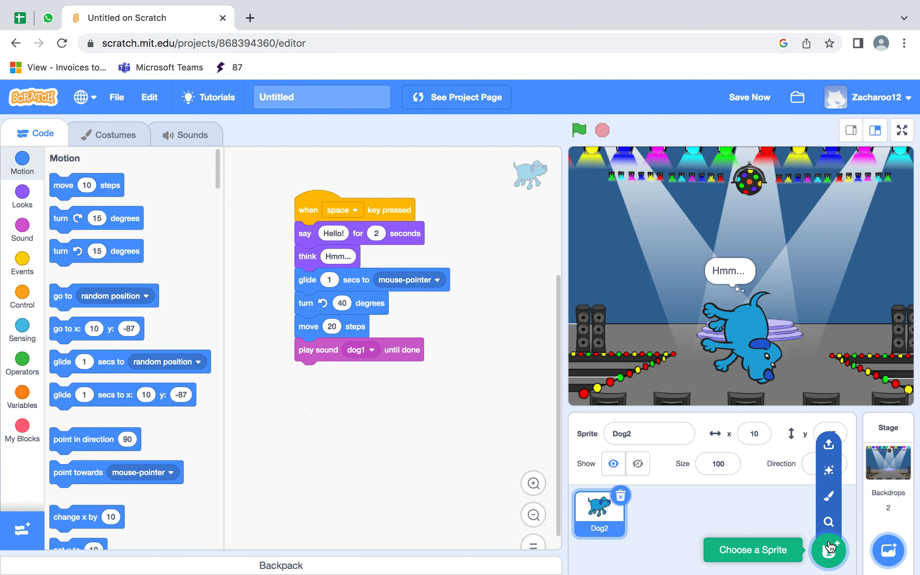
pyautogui.click(827, 550)
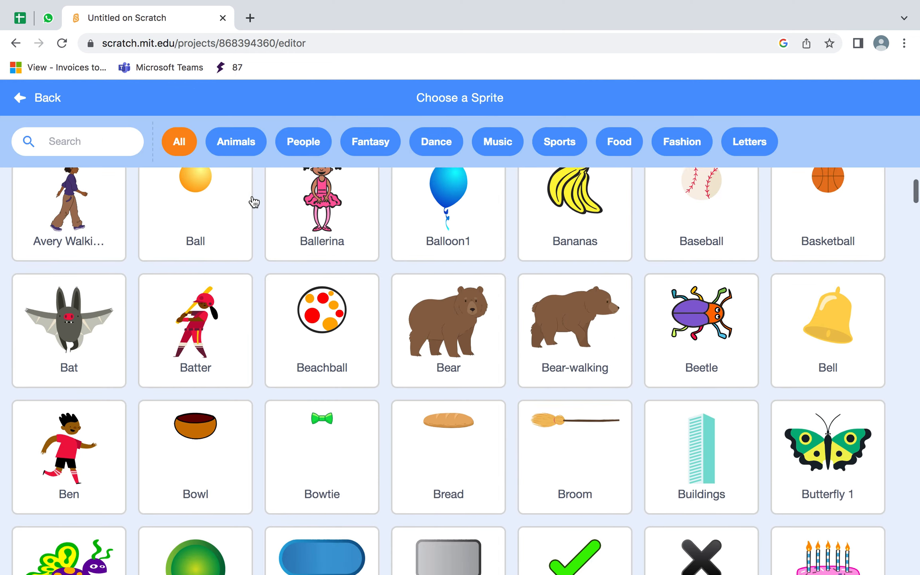
pyautogui.scroll(-3)
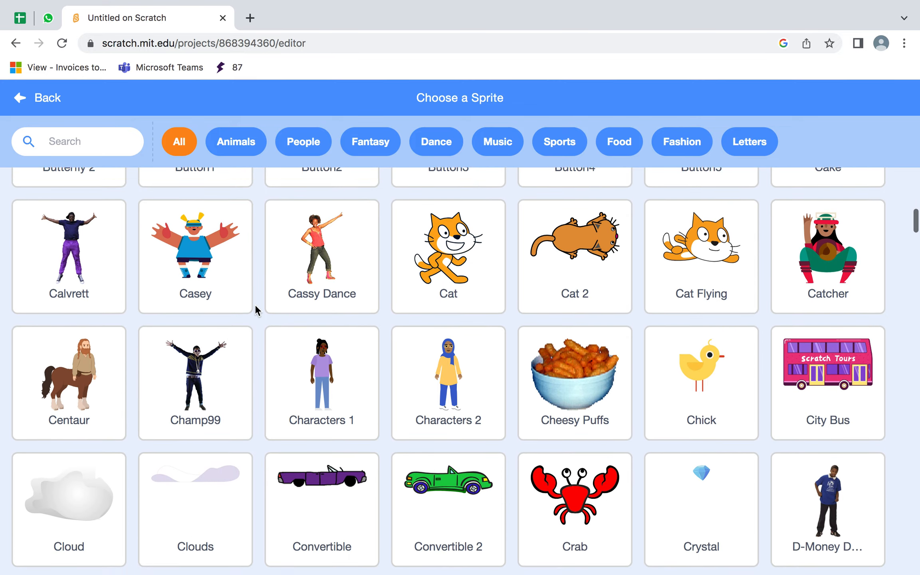
pyautogui.click(700, 255)
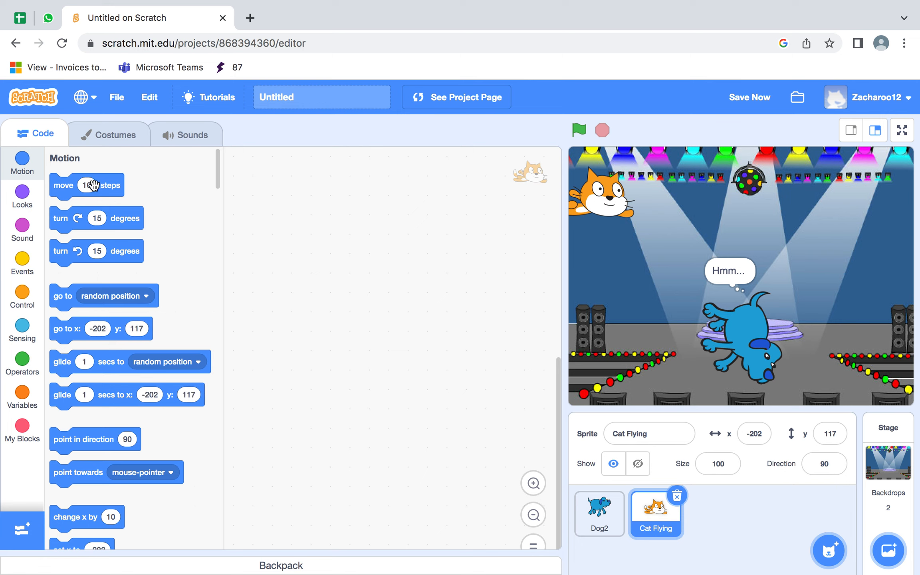
# Build Cat Flying's script: a when space key pressed hat with move 60 steps.
pyautogui.moveTo(86, 185); pyautogui.dragTo(307, 227)
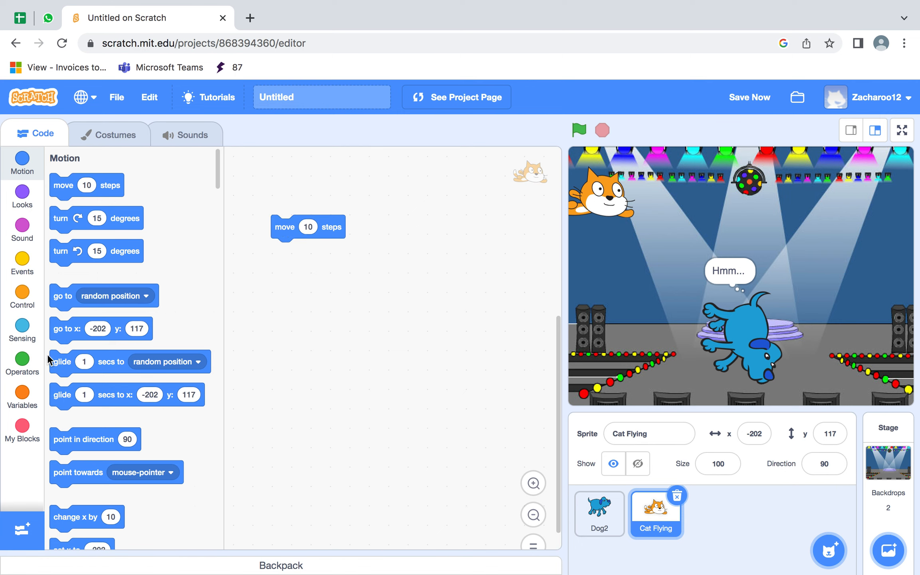
pyautogui.click(21, 264)
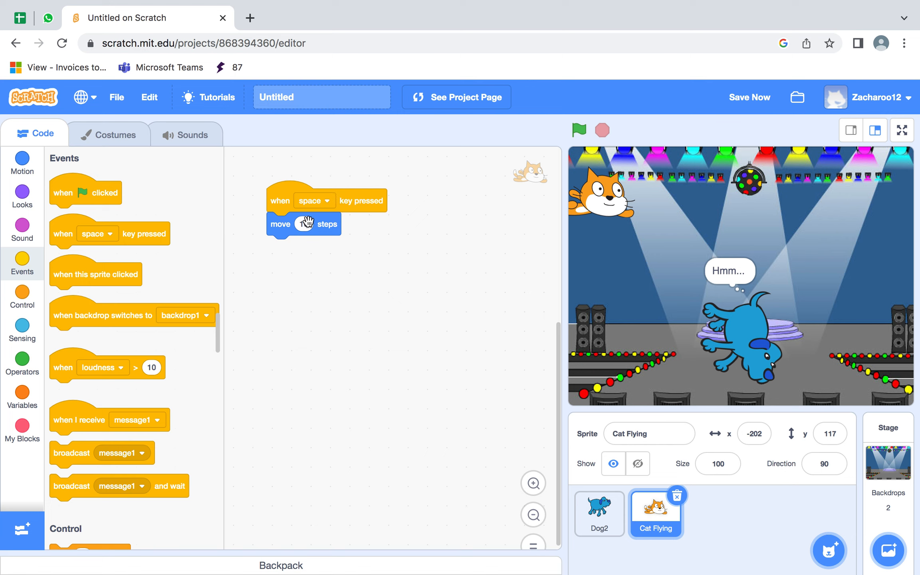
pyautogui.click(304, 224)
pyautogui.write('60')
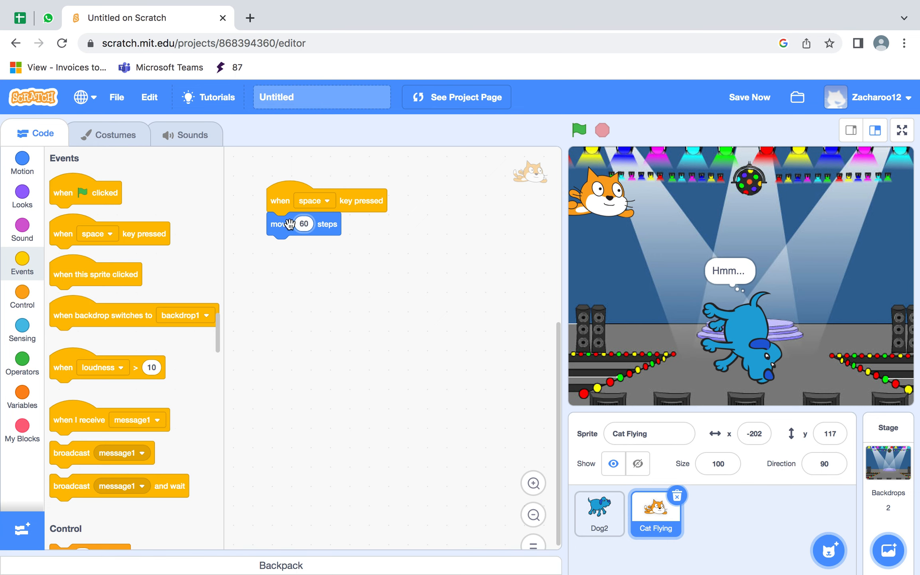
pyautogui.click(22, 230)
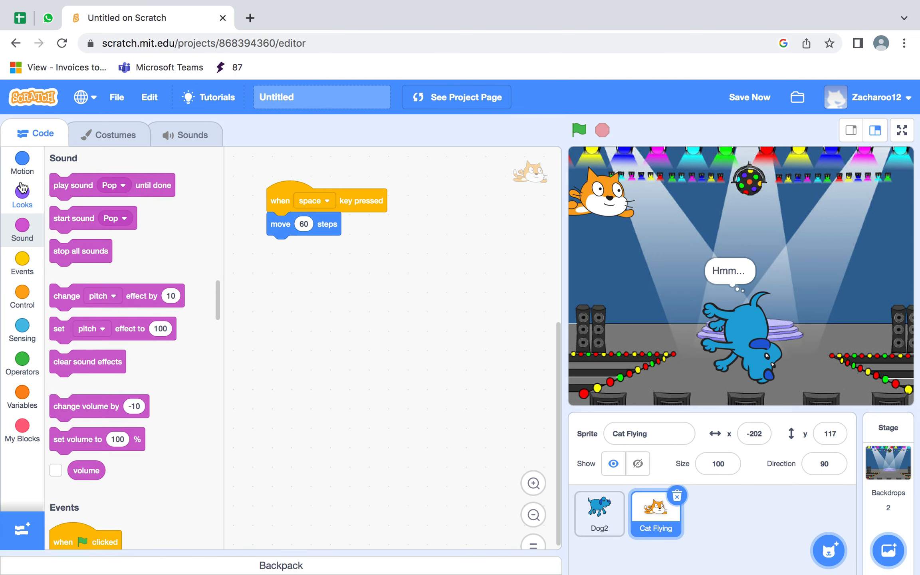
pyautogui.click(22, 163)
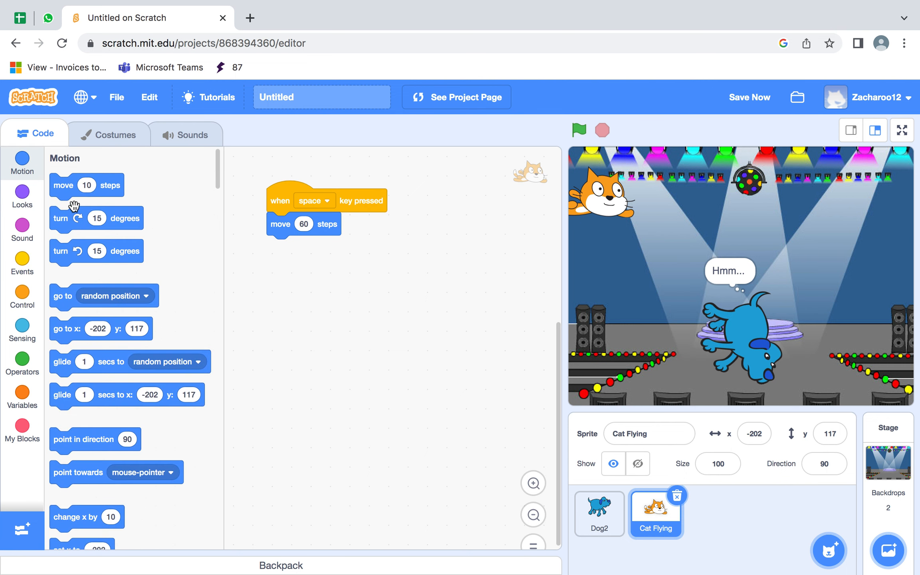
# Insert a turn right 70 degrees block before the move, then test both sprites on stage.
pyautogui.moveTo(59, 217); pyautogui.dragTo(321, 230)
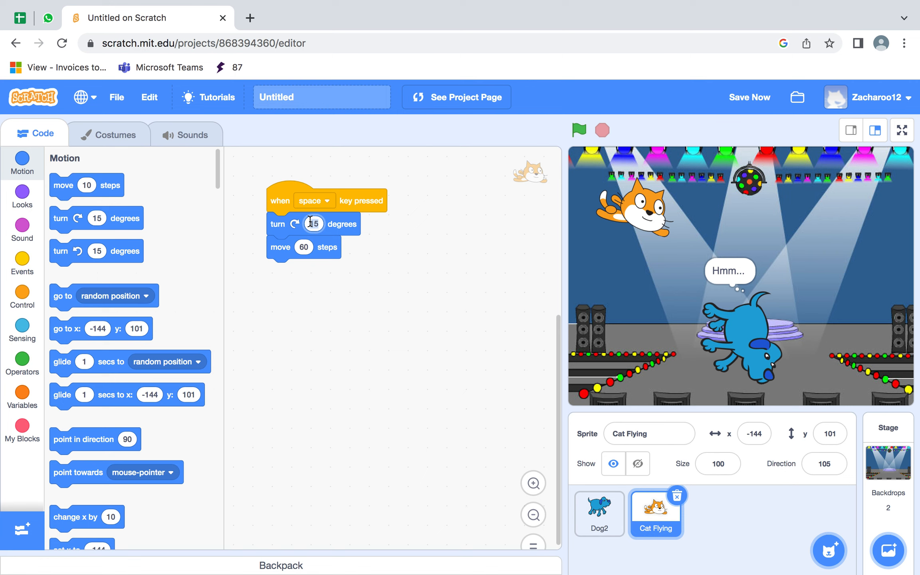
pyautogui.write('70')
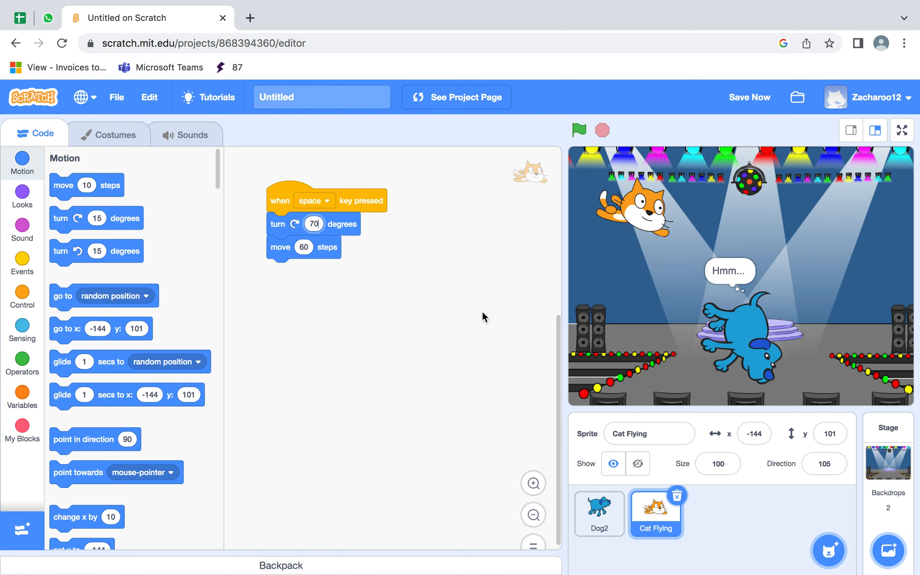
pyautogui.moveTo(785, 298)
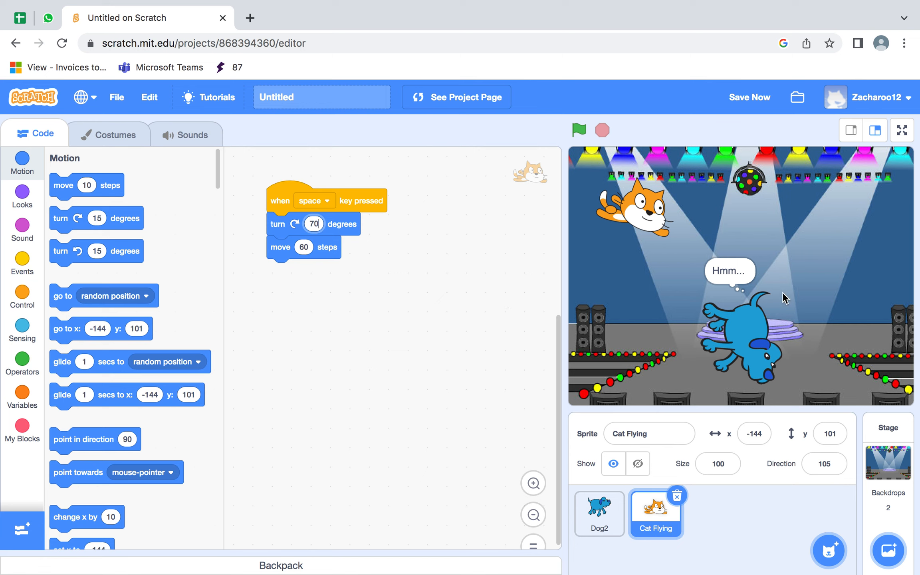
pyautogui.moveTo(824, 212)
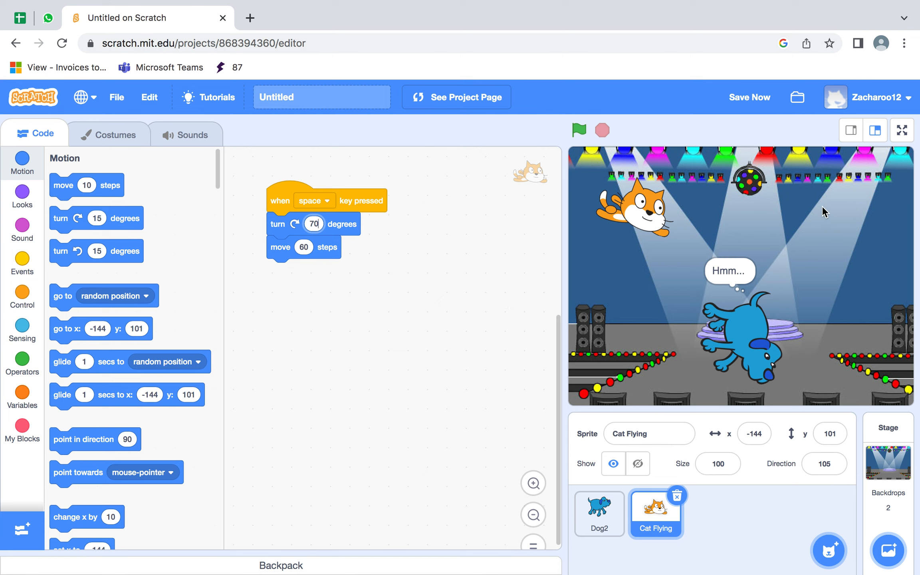
pyautogui.moveTo(375, 261)
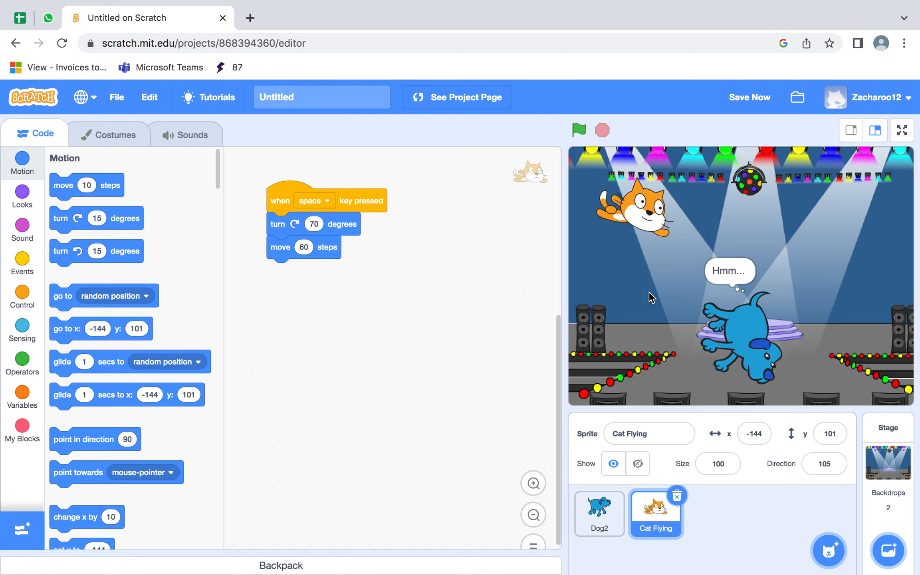
pyautogui.click(579, 130)
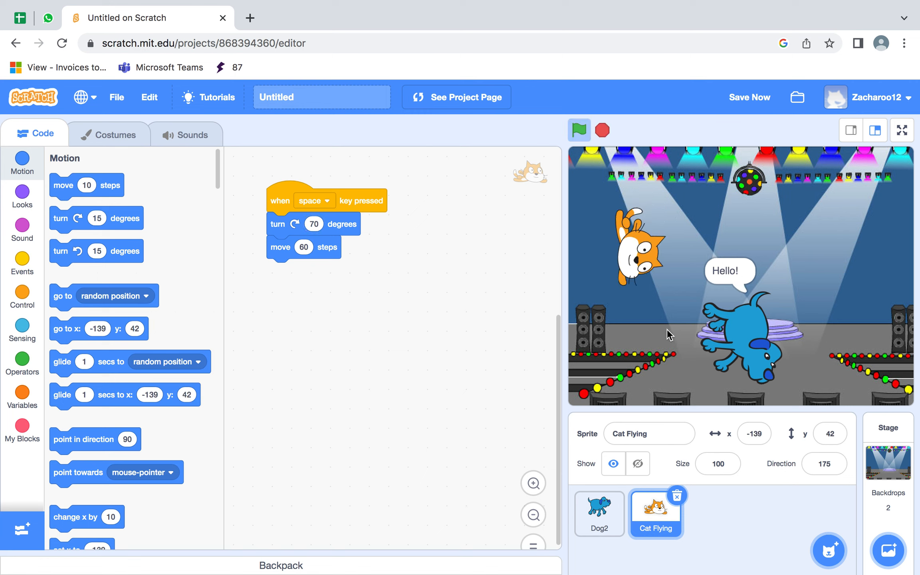
pyautogui.click(579, 129)
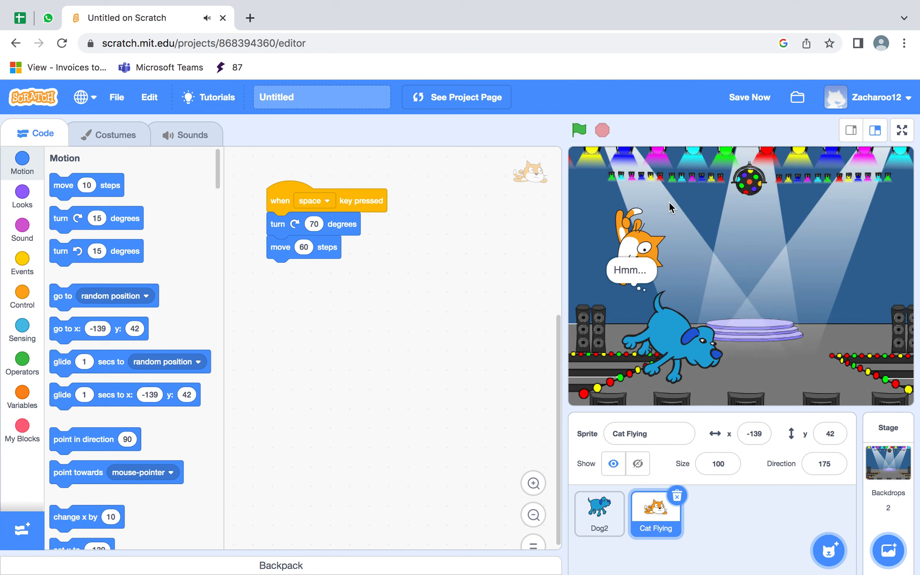
pyautogui.click(578, 130)
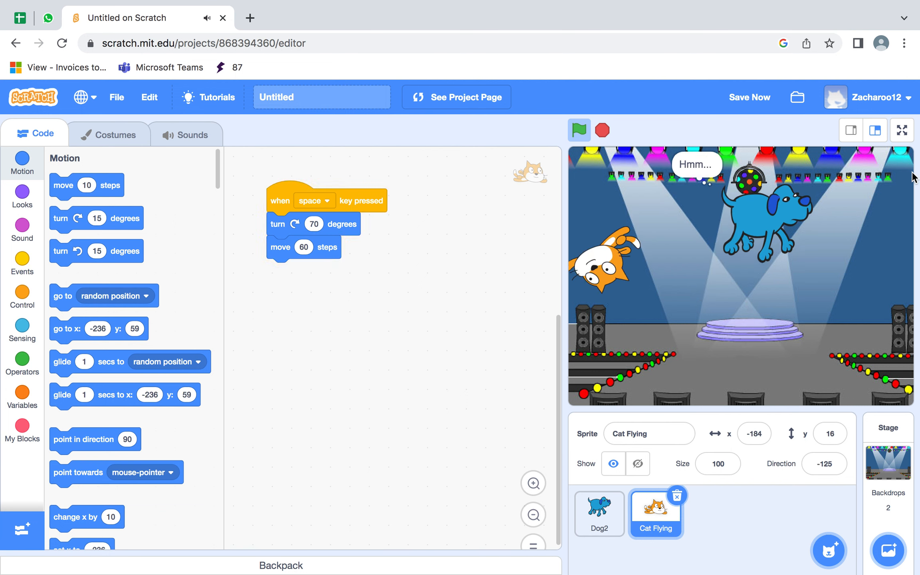
pyautogui.click(902, 129)
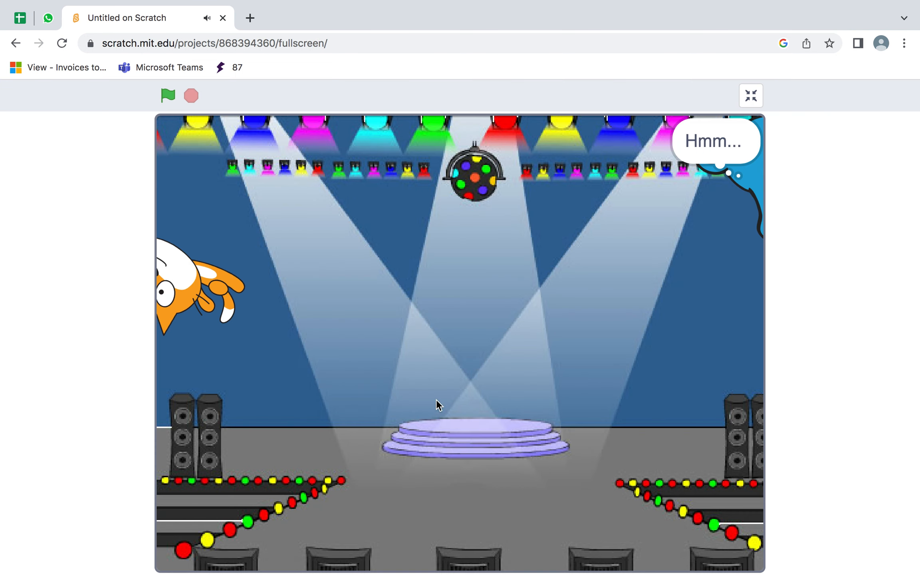
pyautogui.click(167, 95)
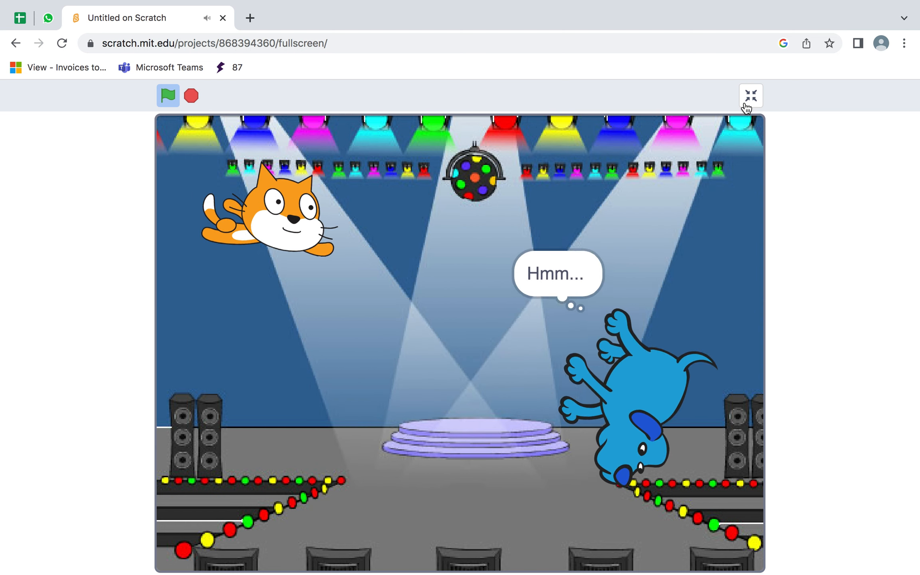
pyautogui.click(750, 94)
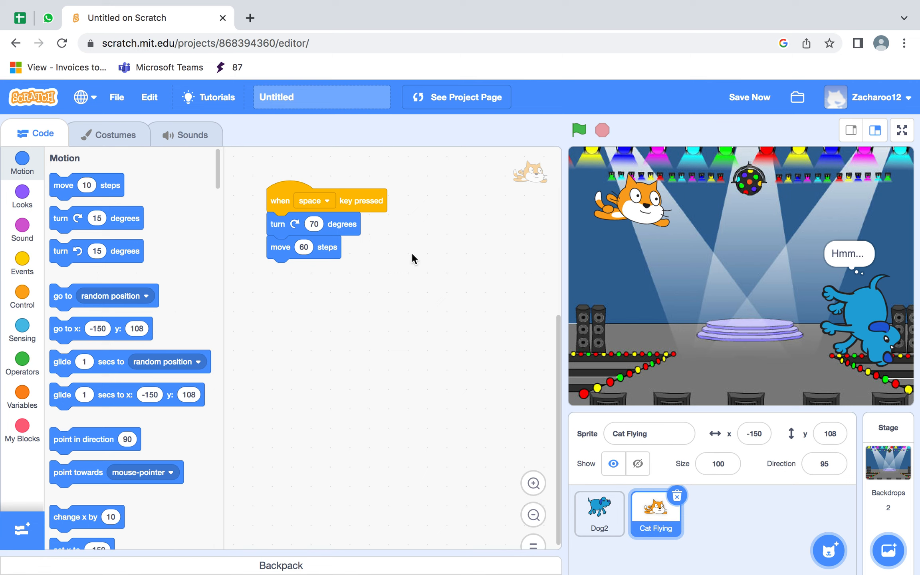
pyautogui.moveTo(388, 260)
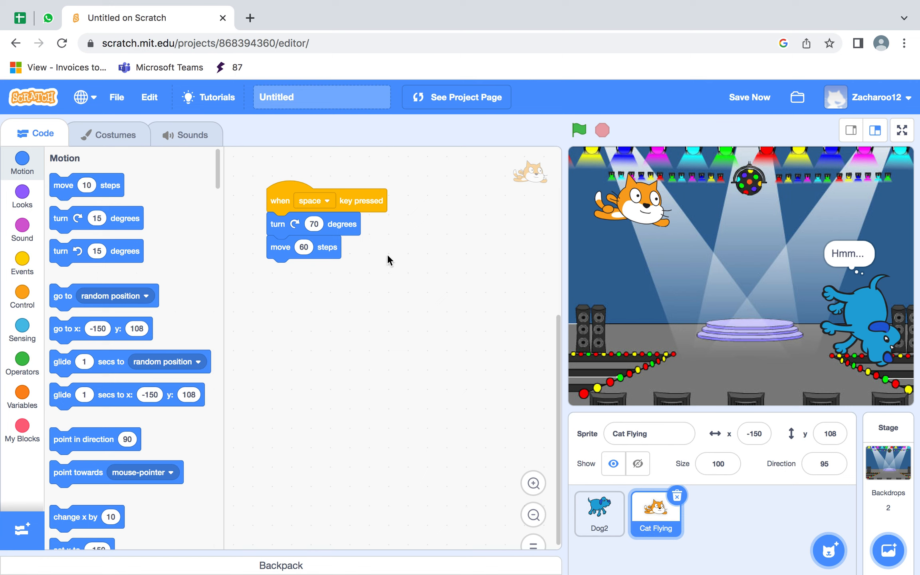